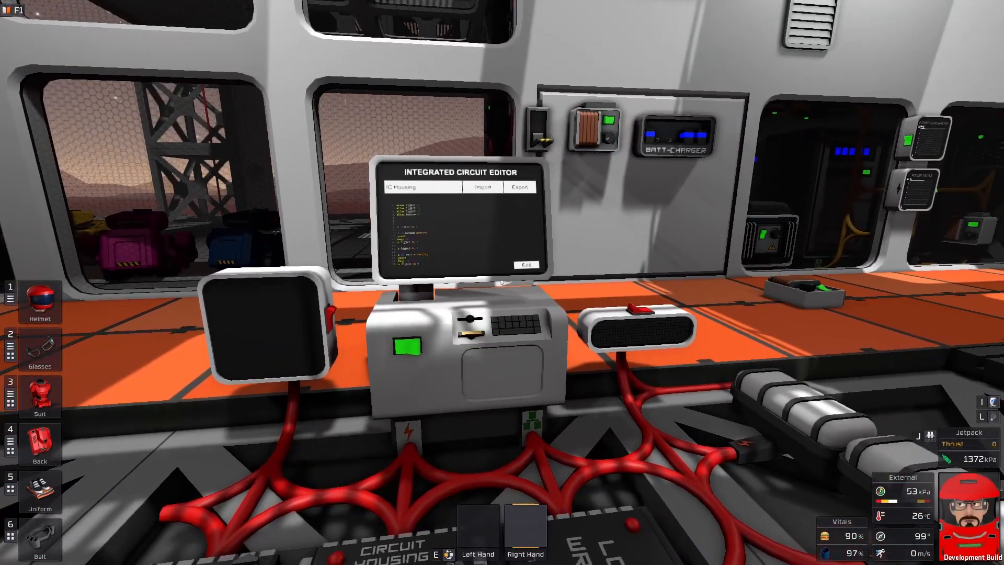
Step: Open the housing's three-light script and review its light aliases and first wait loop
click(525, 263)
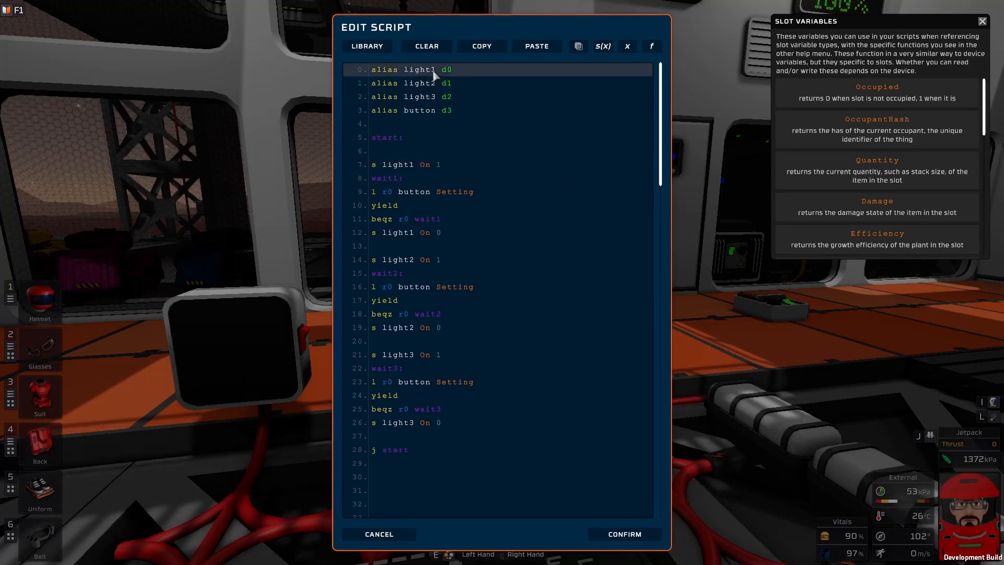
click(419, 96)
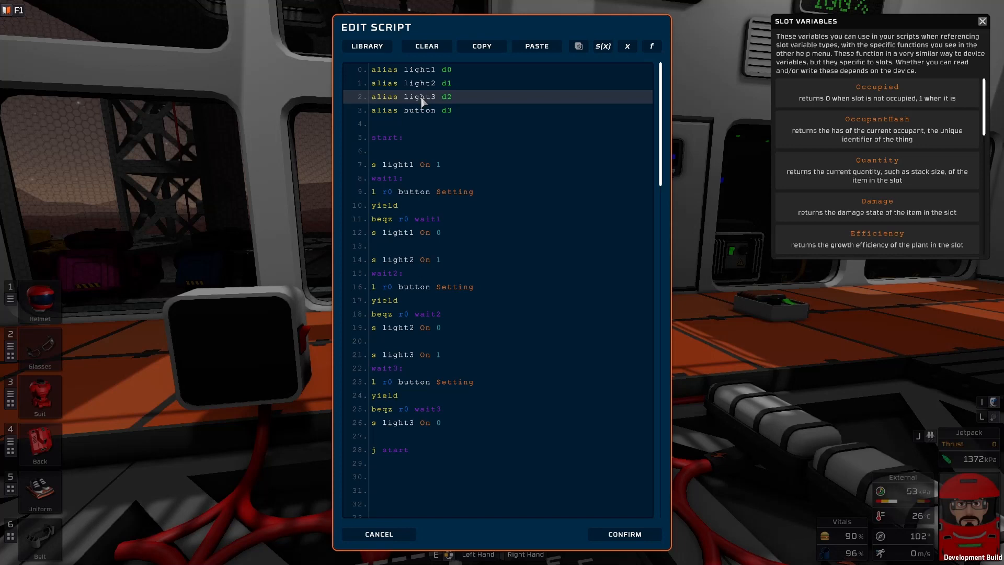
click(429, 111)
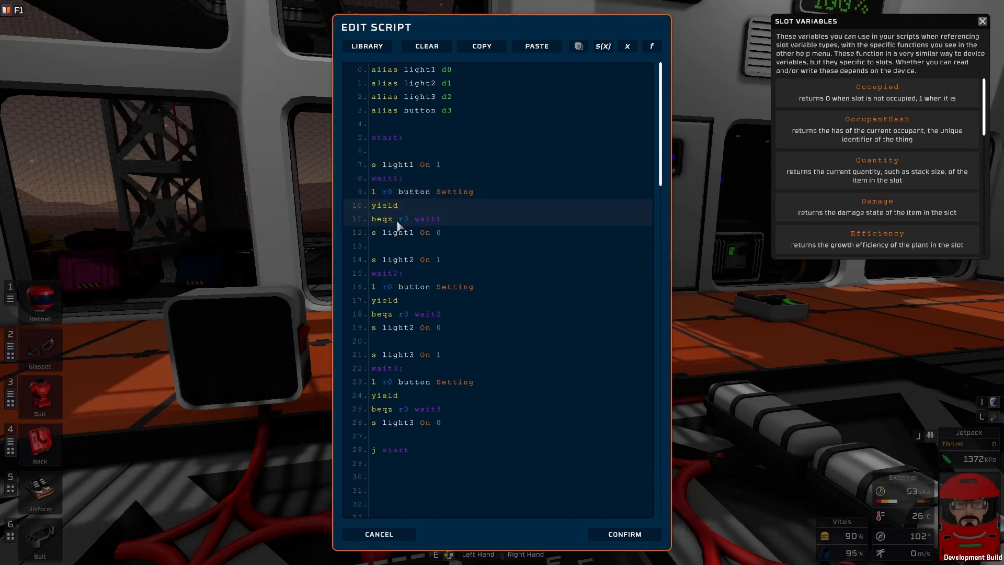
click(416, 191)
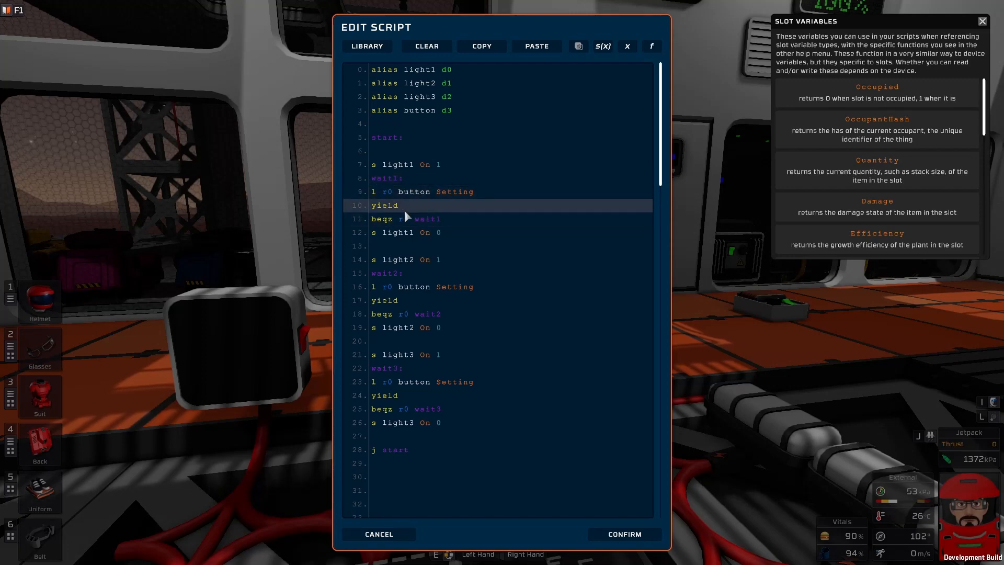
click(396, 232)
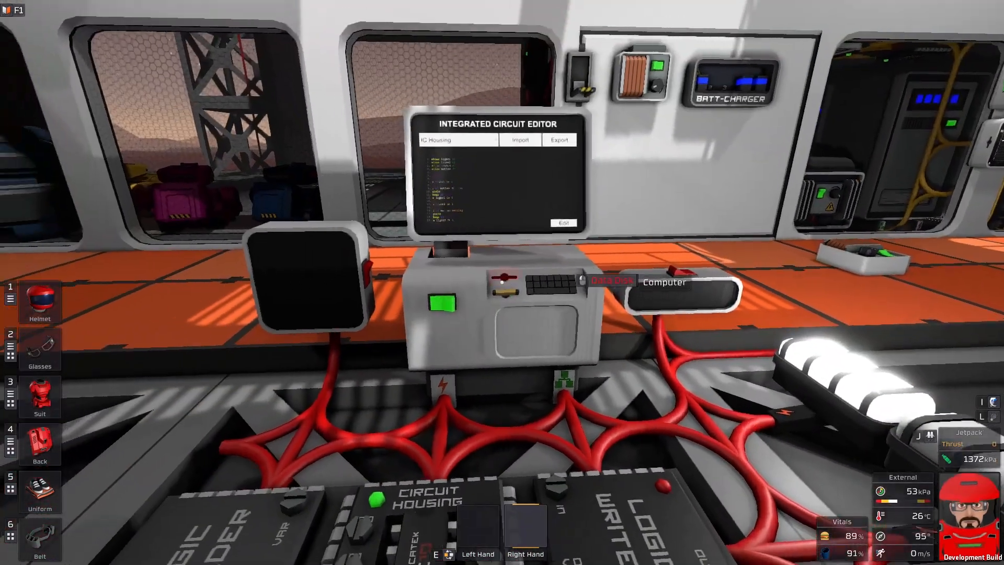
click(561, 223)
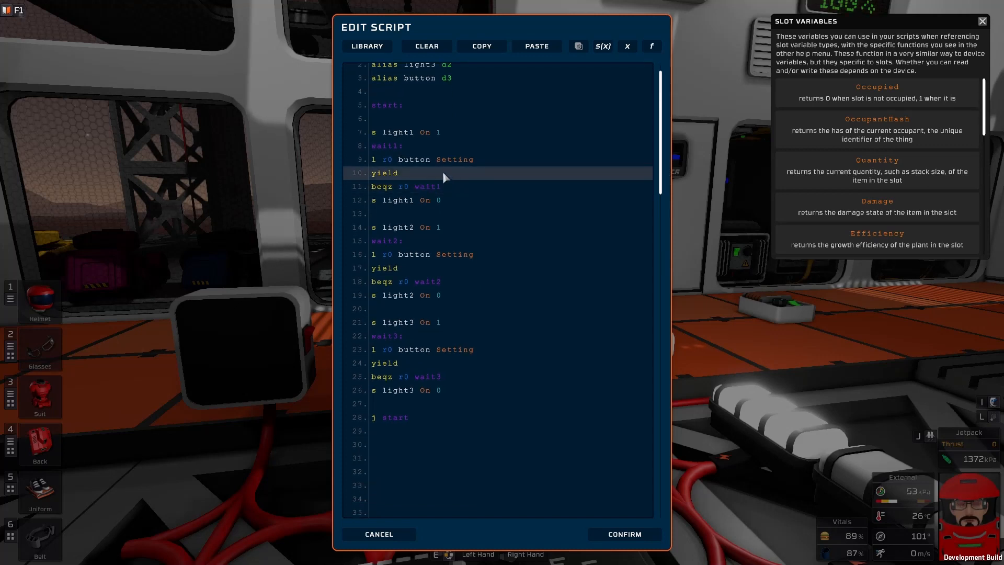
click(483, 458)
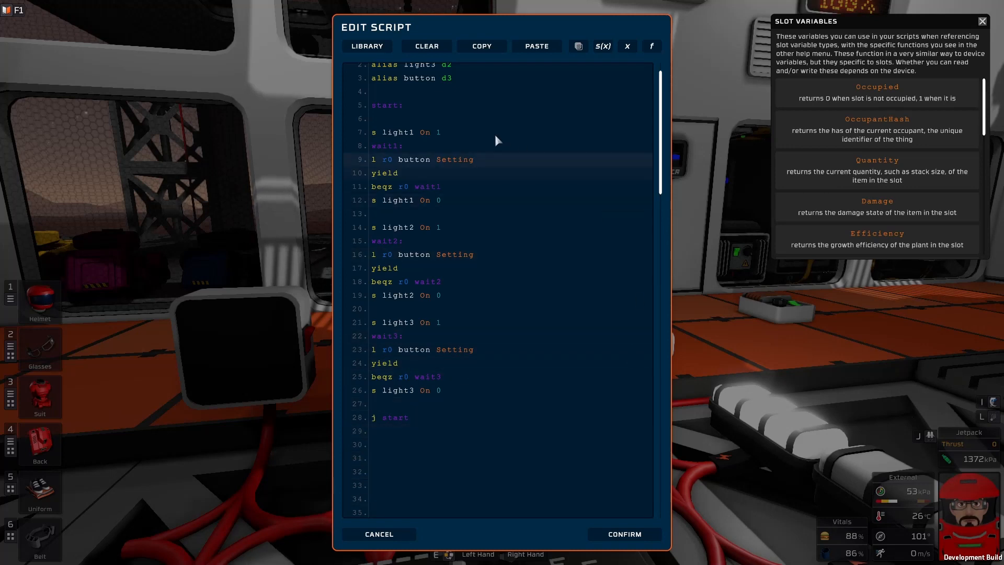
click(454, 458)
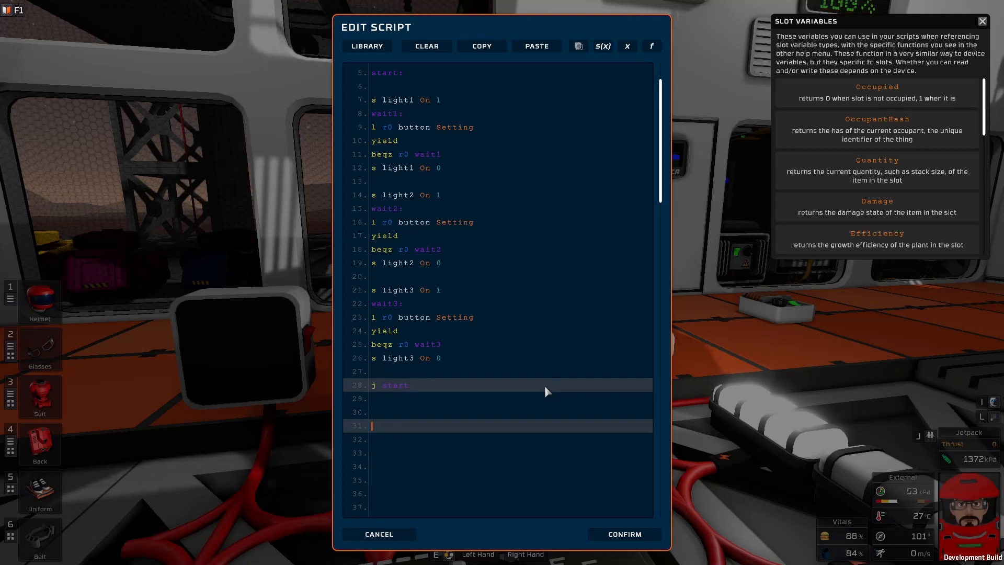
Step: Type the shared wait routine: 'wait', 'yield', 'beqz r0 wait1', and a trailing 'j'
text(wait:)
click(497, 452)
text(l r0 button Setting)
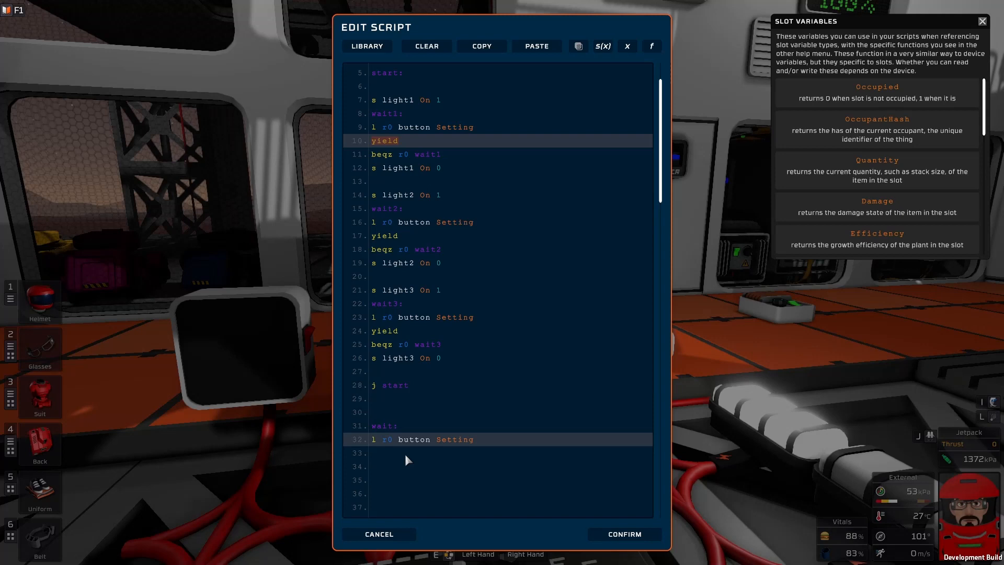
text(yield)
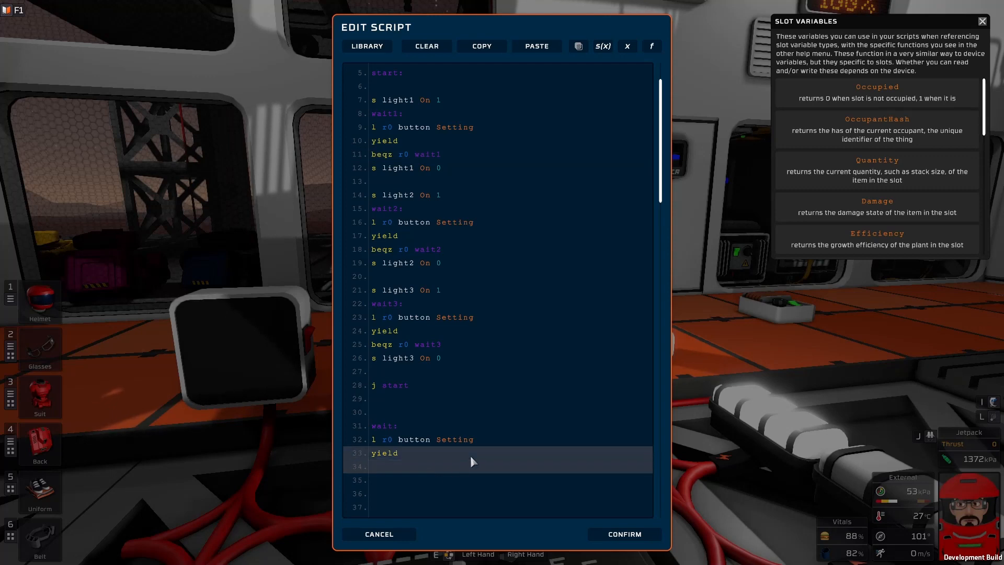
text(beqz r0 wait1)
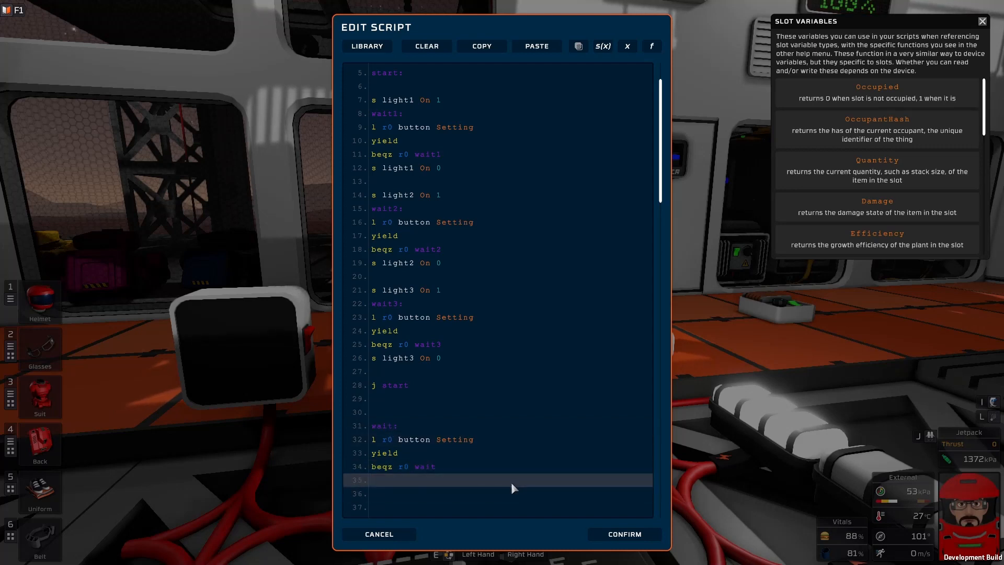
text(j)
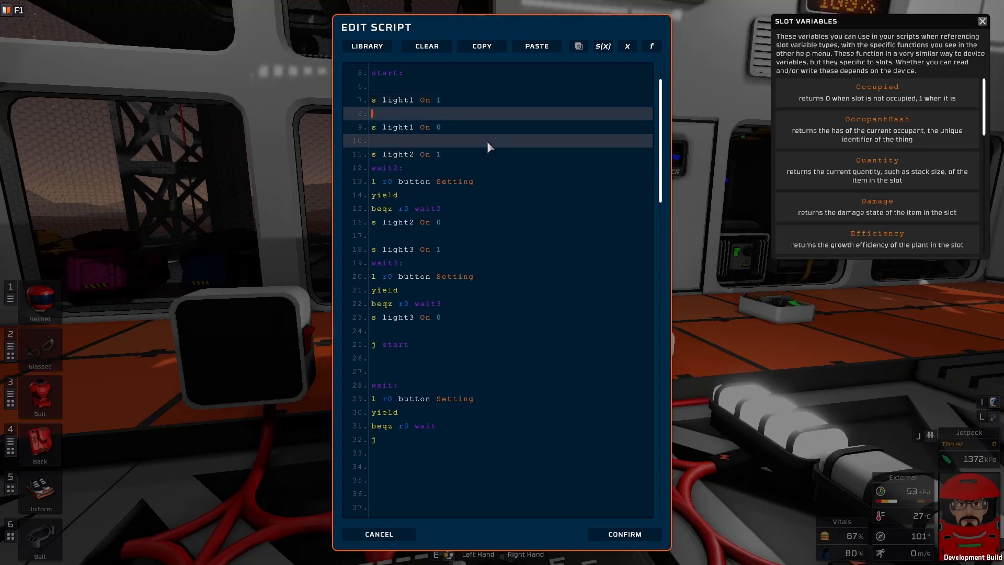
Step: Add 'j wait' after light1 turns on, then check the light1 and subroutine lines
text(j wa)
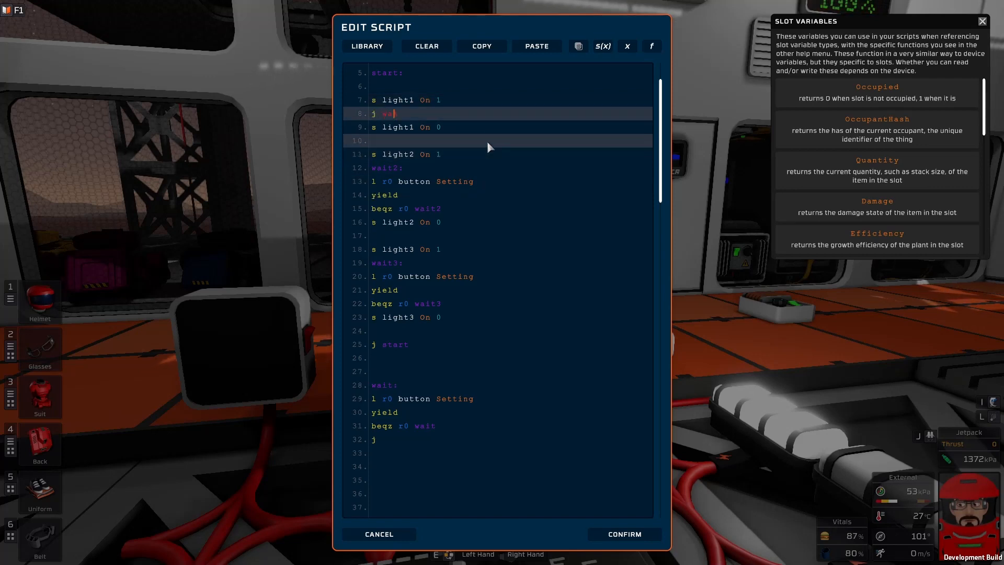
text(ait)
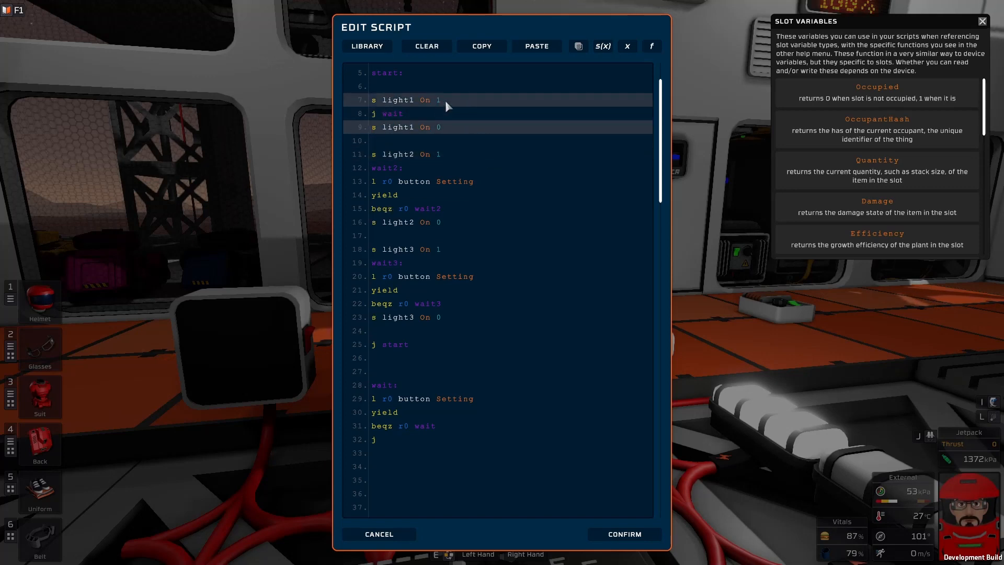
click(374, 127)
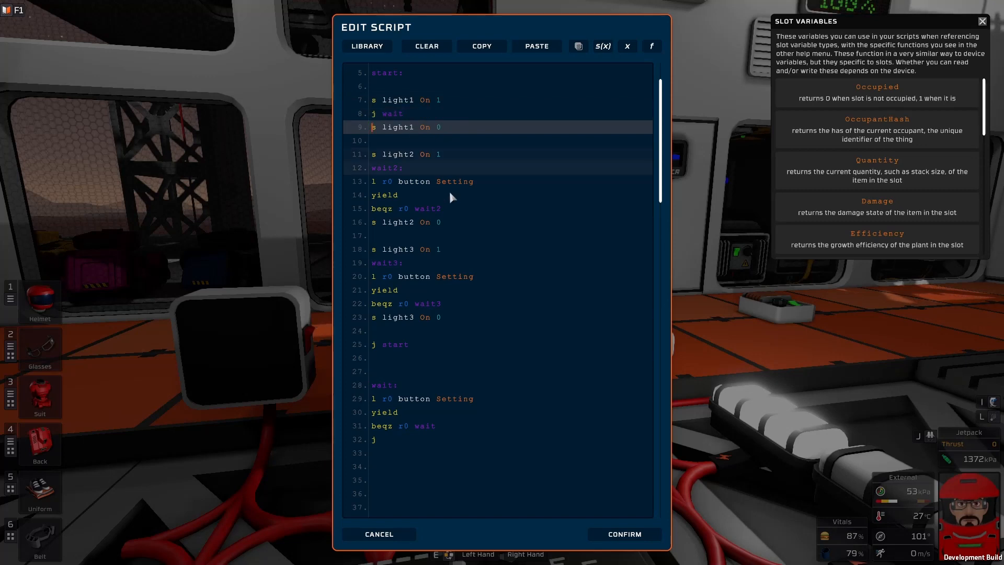
click(422, 439)
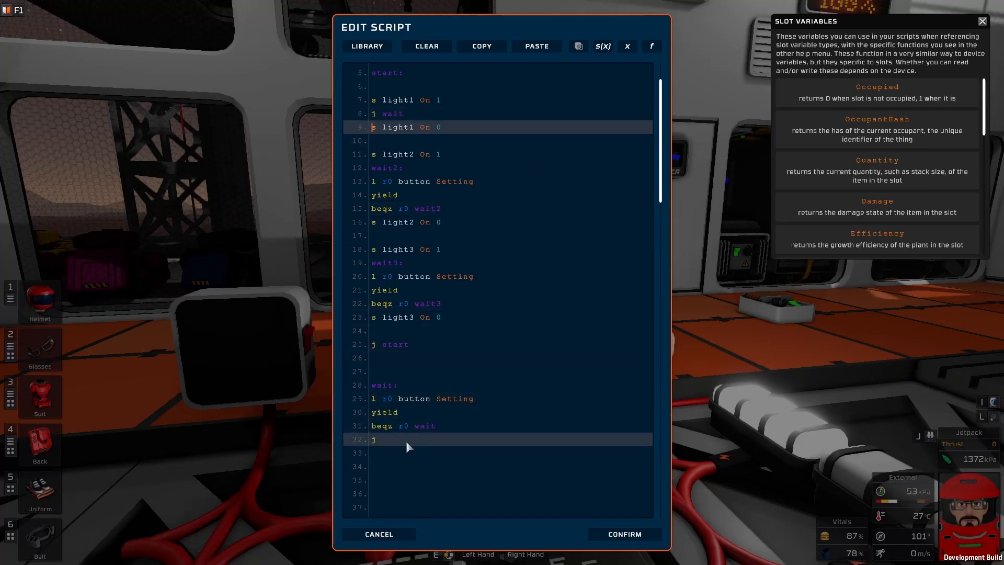
click(409, 119)
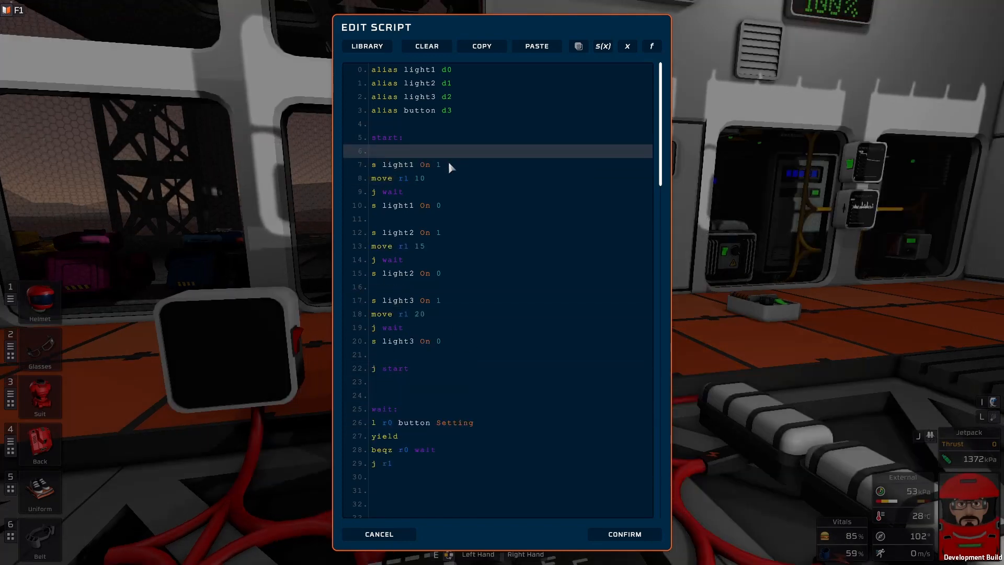
Step: Go over the r1 return assignments, the jumps to wait, and the 'j r1' return
click(393, 191)
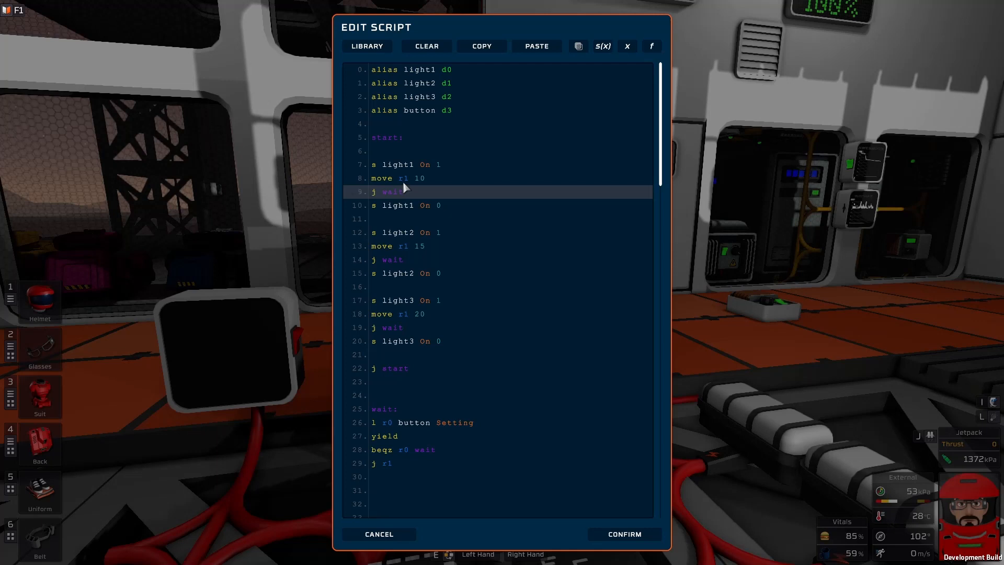
click(396, 178)
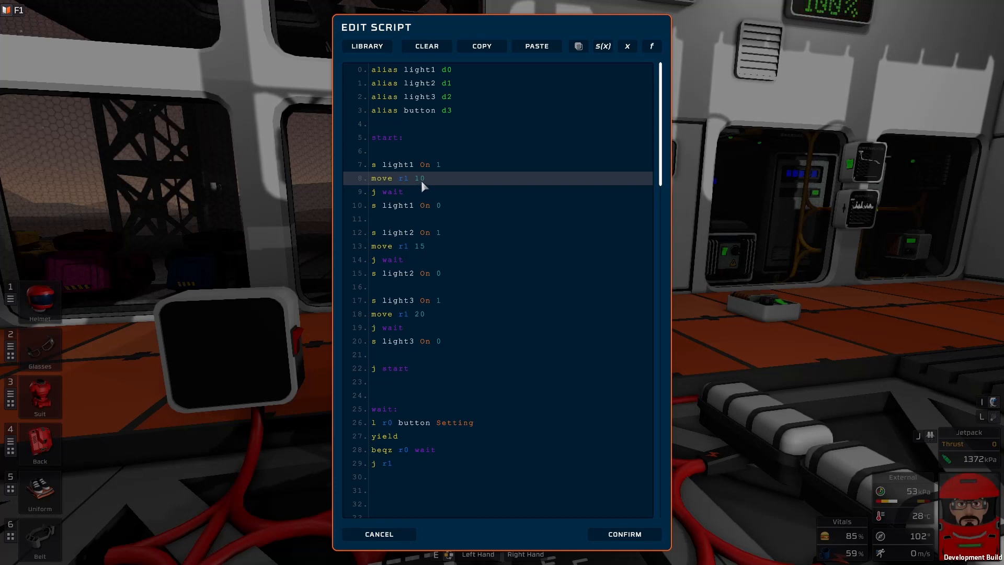
click(397, 205)
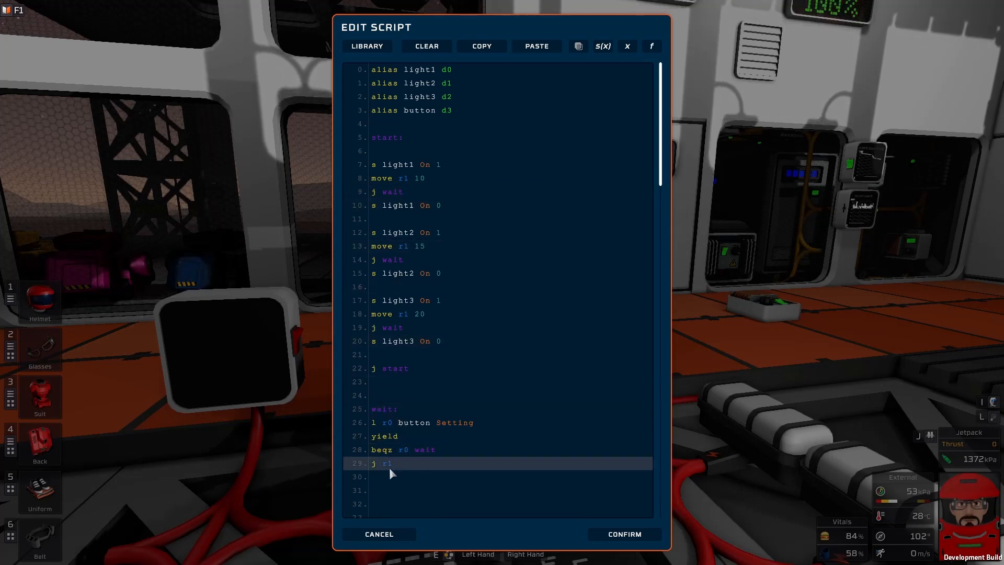
mouse_move(393, 469)
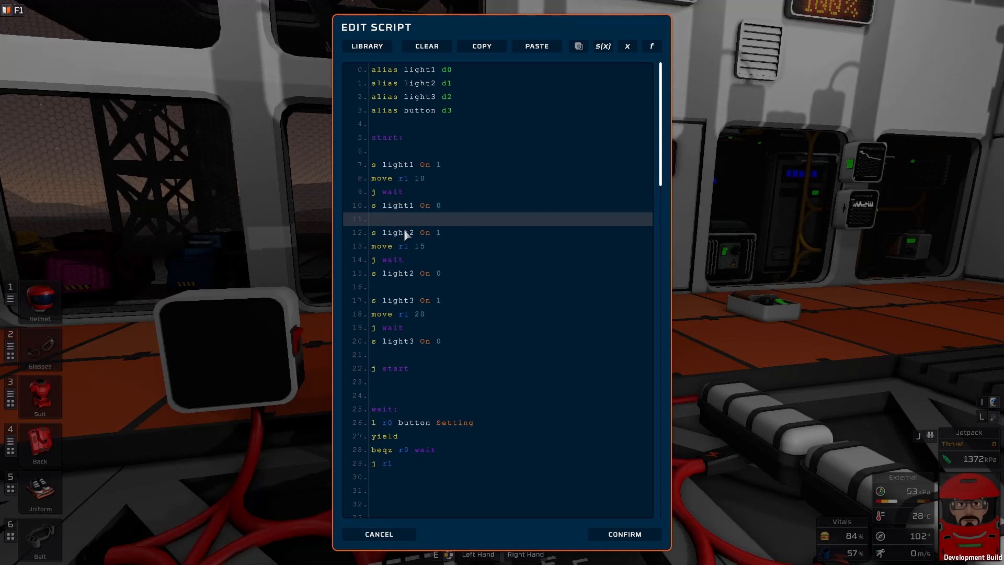
click(414, 246)
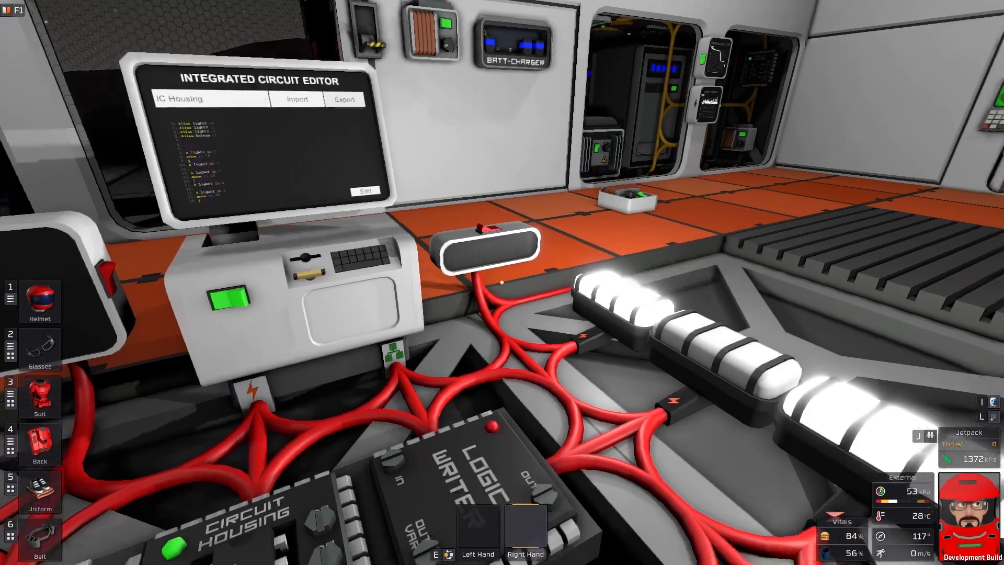
mouse_move(502, 283)
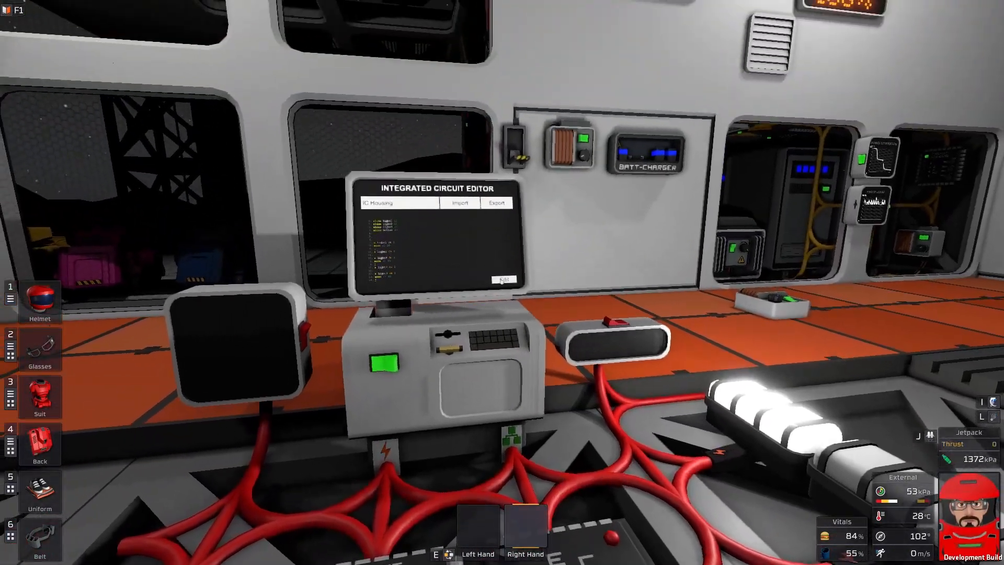
Step: Close the Edit Script window to view the housing, button and lights
click(504, 279)
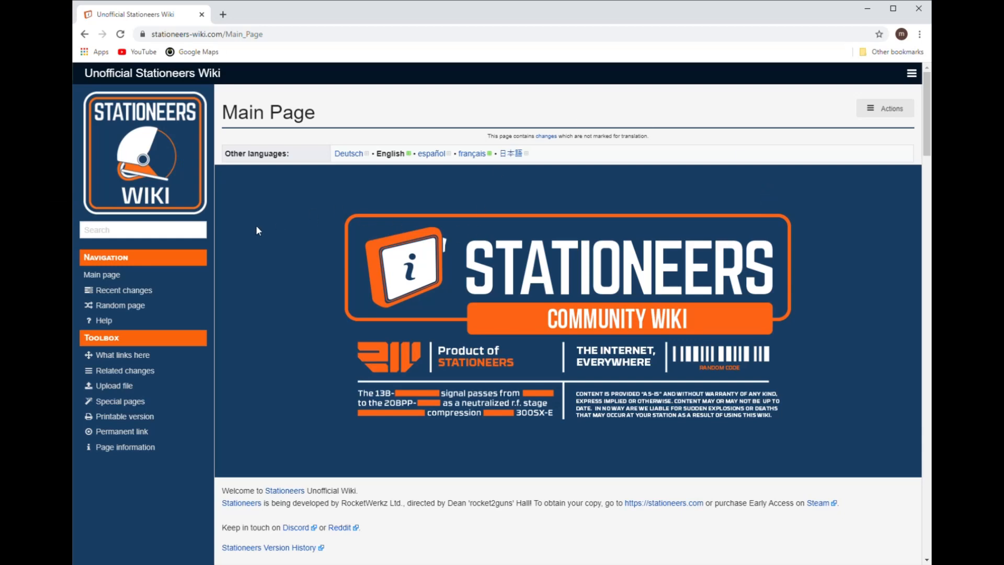
Step: Search the wiki for 'mips' and scroll down to the Conditional functions cheatsheet
click(142, 229)
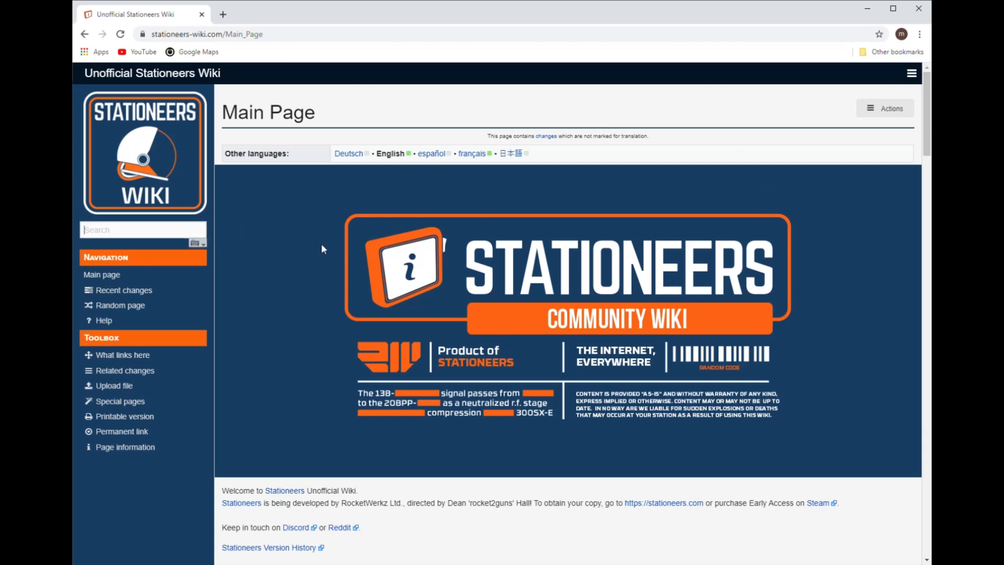
text(mips)
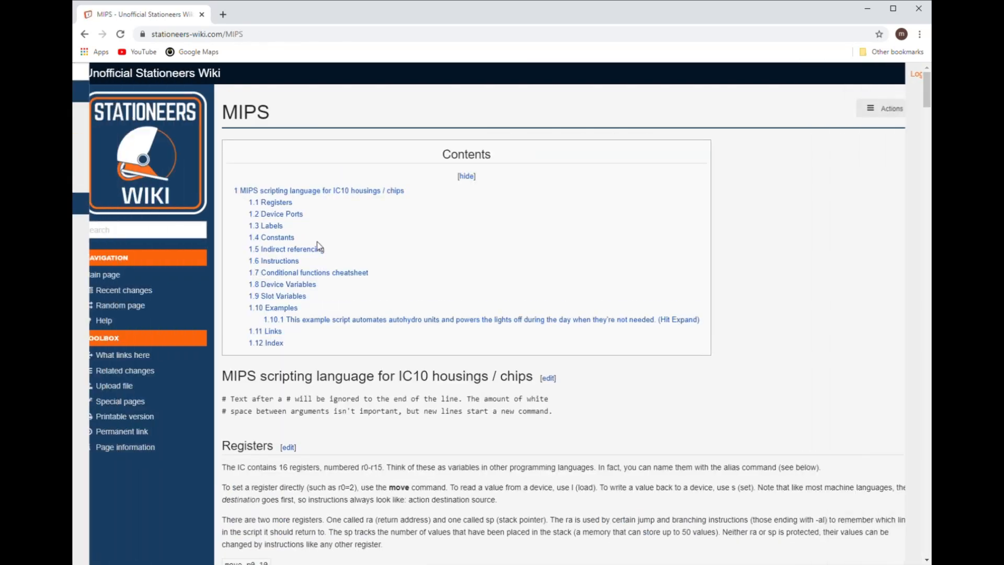
scroll(down, 3)
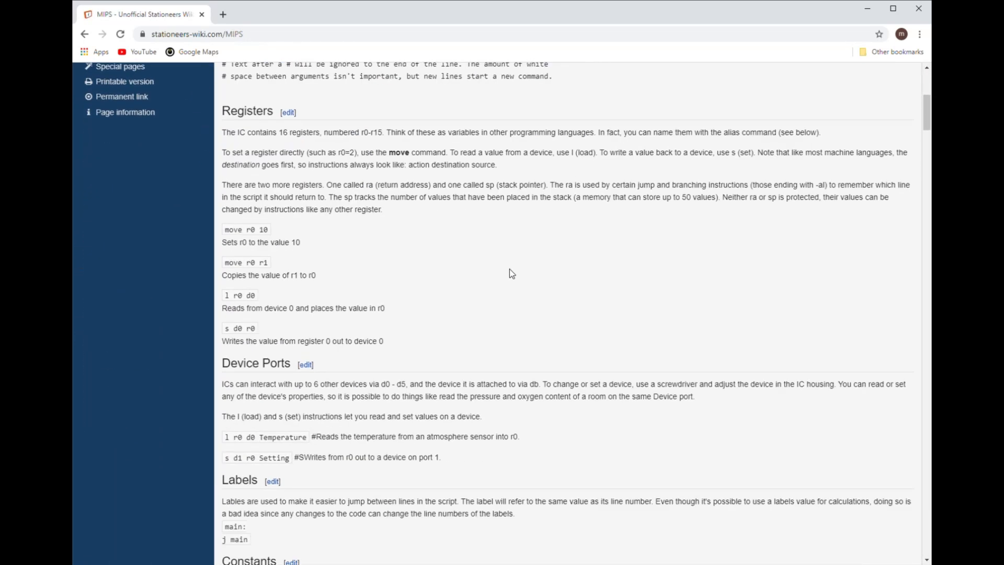
scroll(down, 3)
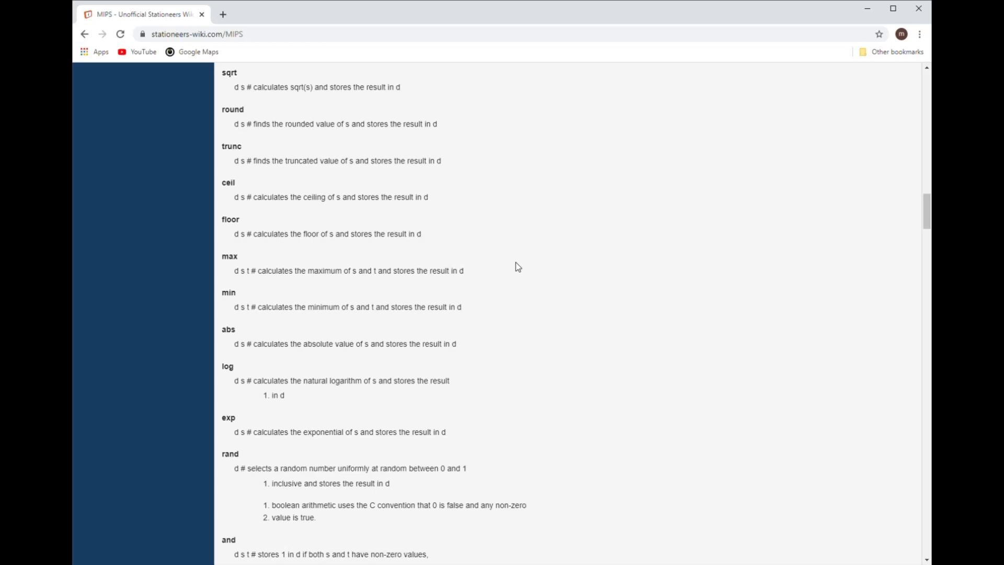
scroll(down, 3)
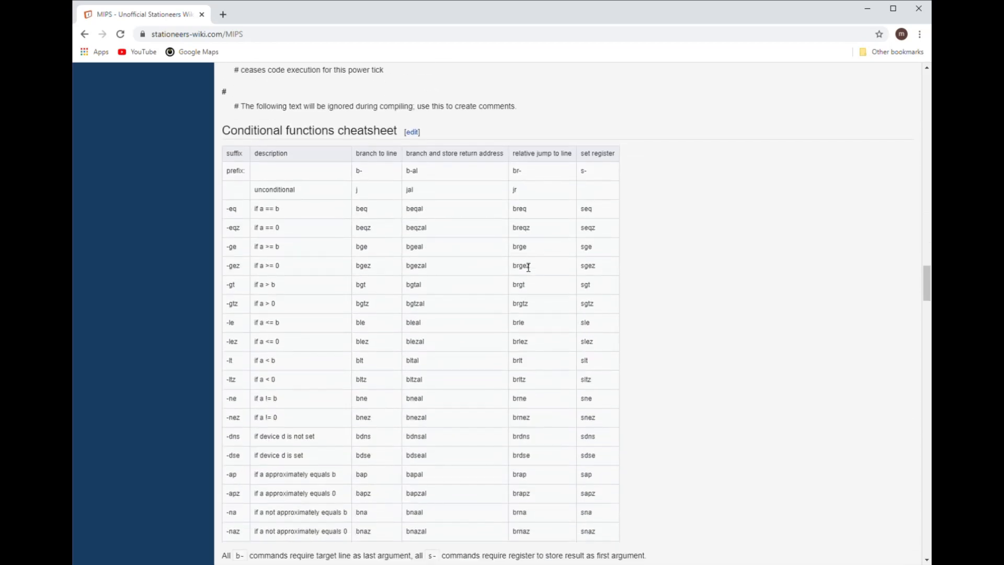
scroll(down, 3)
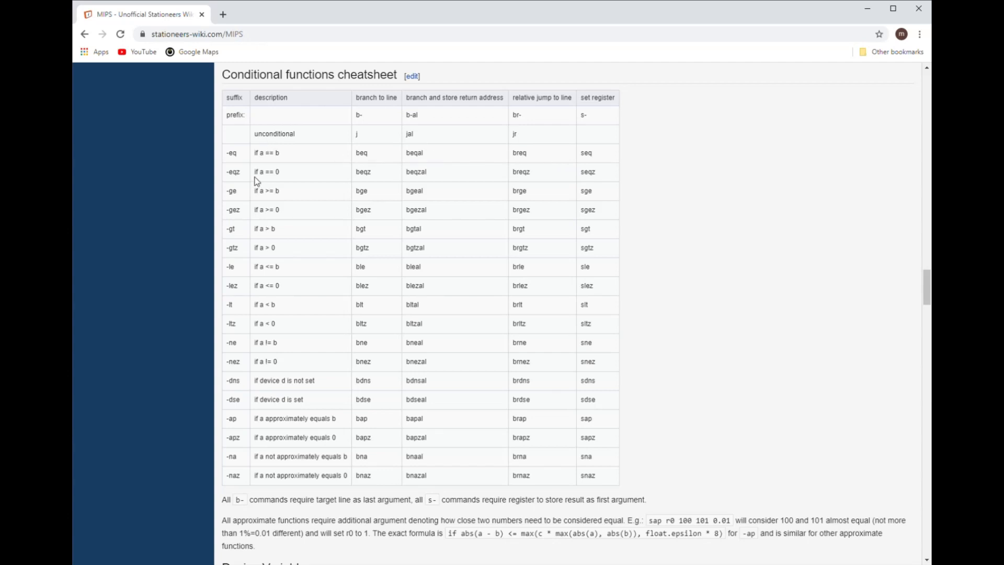
mouse_move(500, 198)
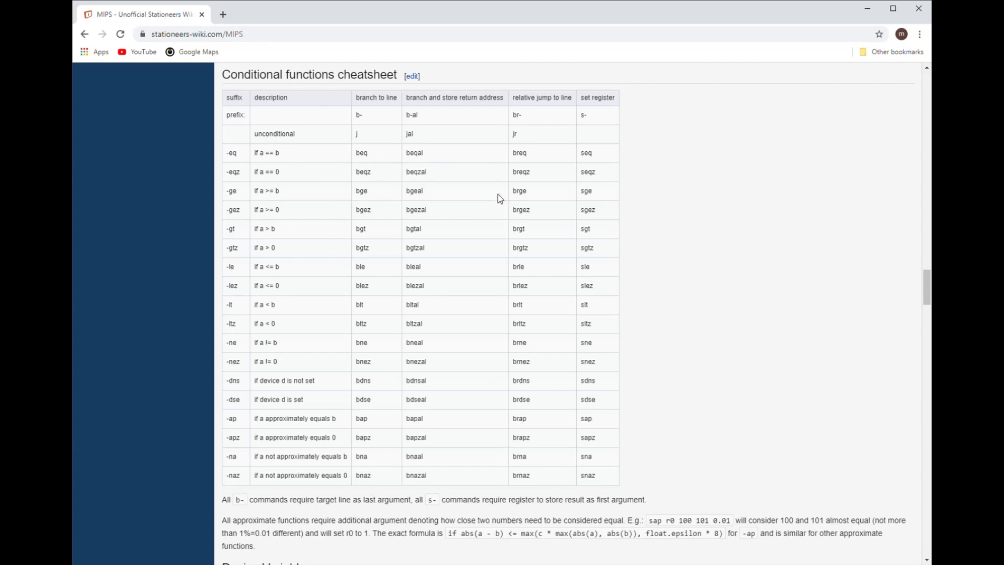
mouse_move(548, 192)
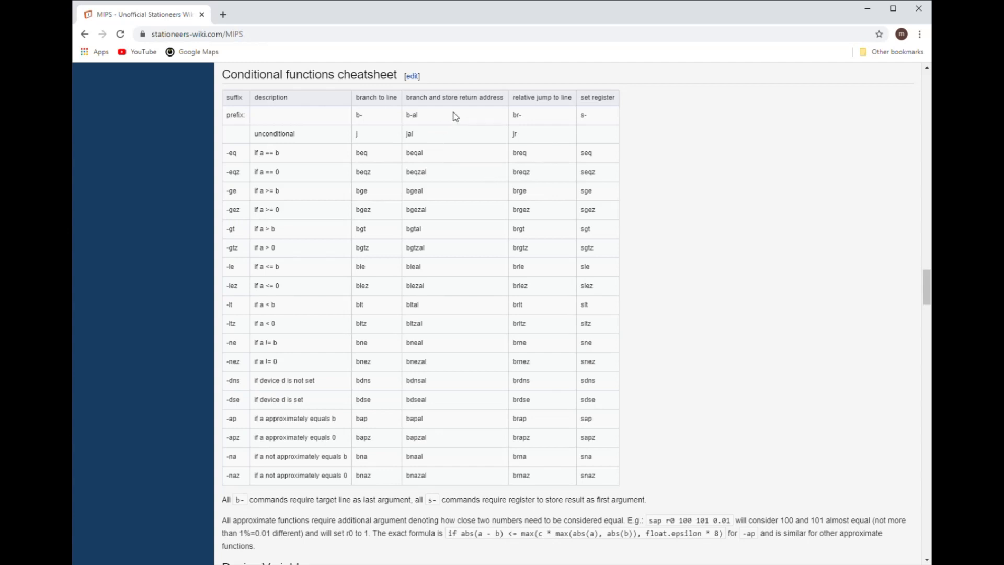
mouse_move(427, 162)
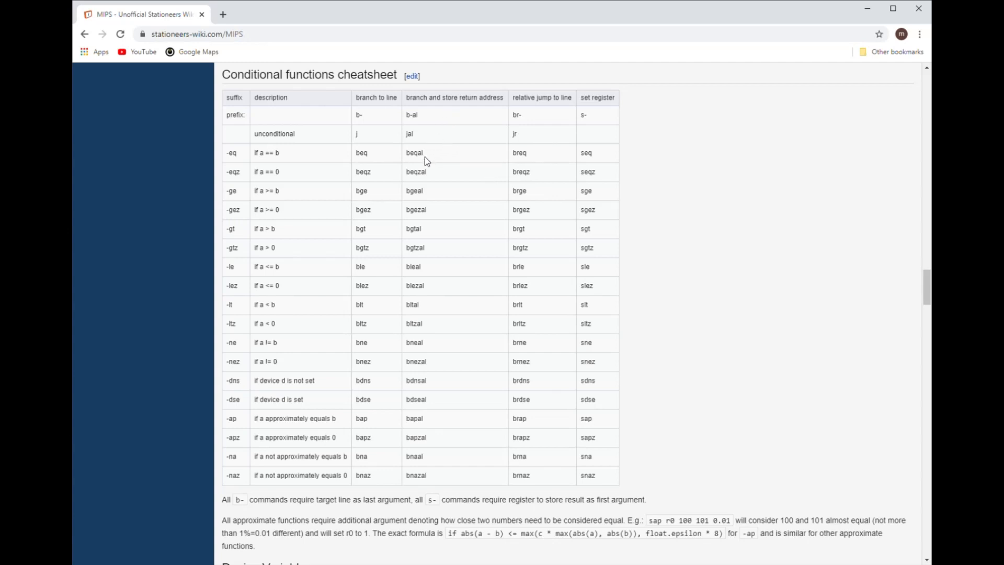
mouse_move(367, 158)
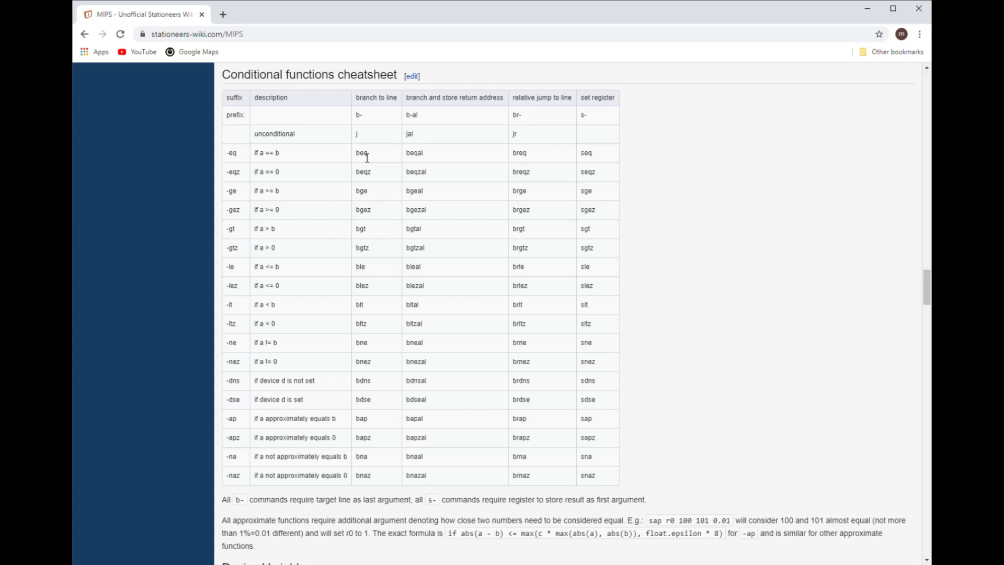
mouse_move(365, 180)
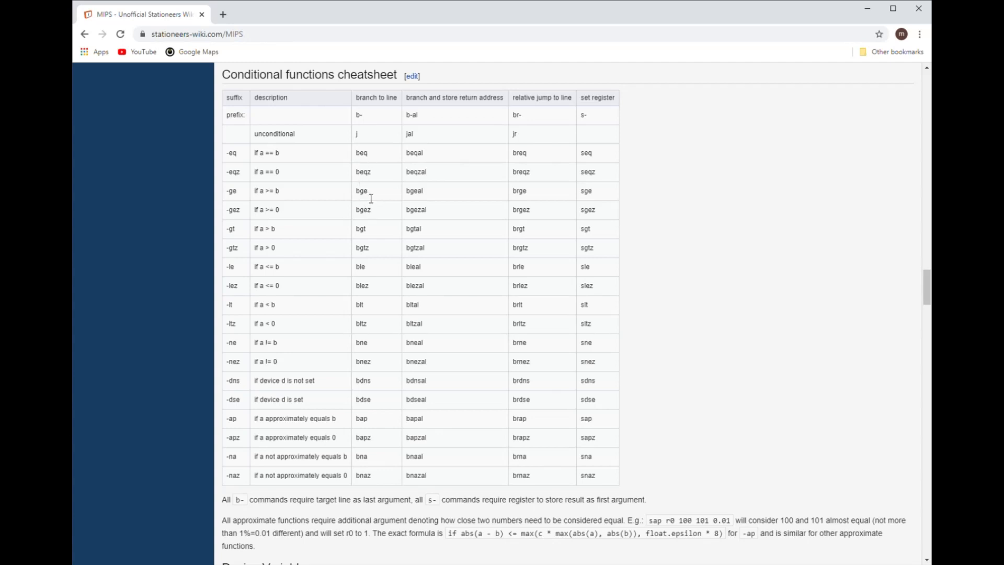
mouse_move(416, 200)
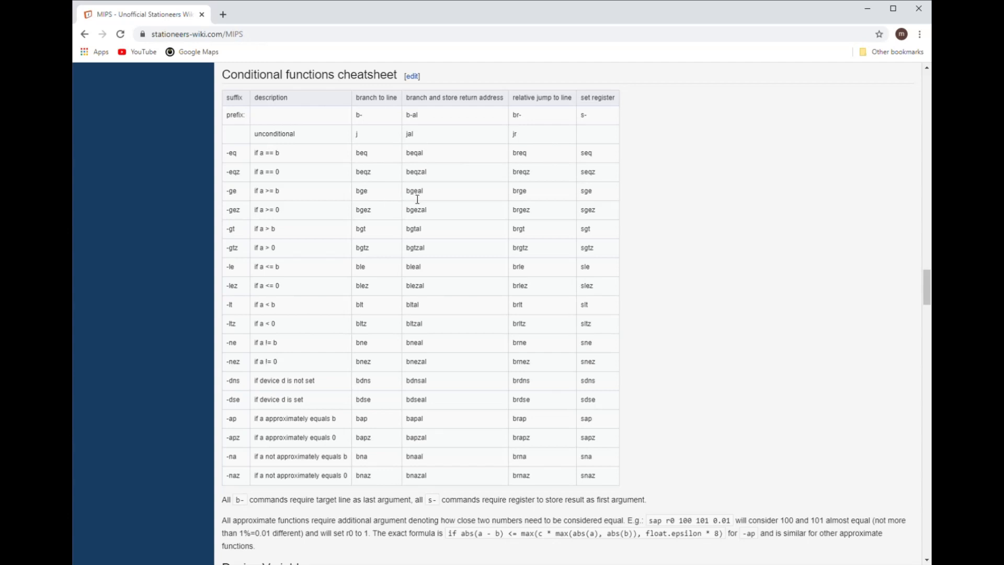
mouse_move(419, 199)
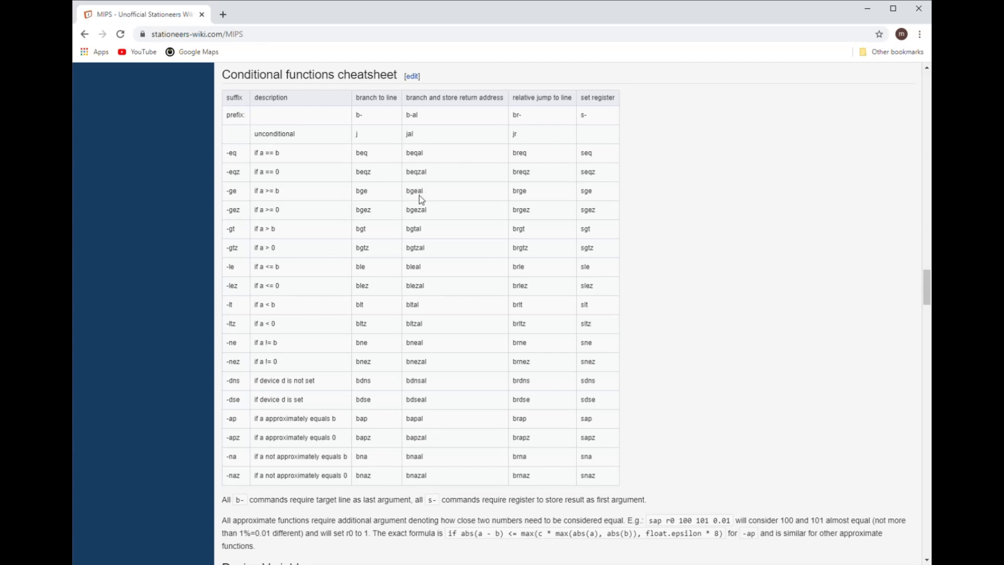
mouse_move(369, 235)
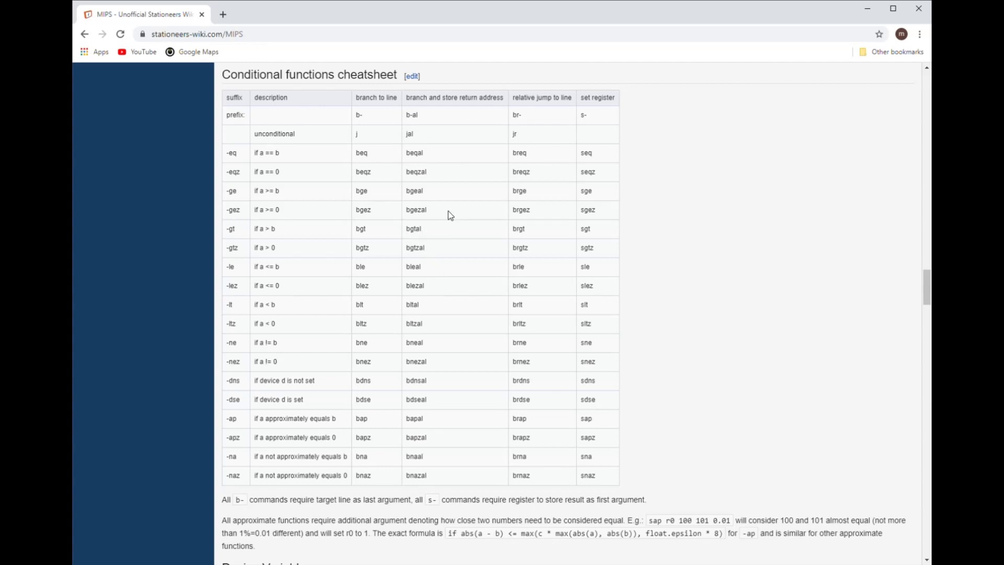
mouse_move(427, 199)
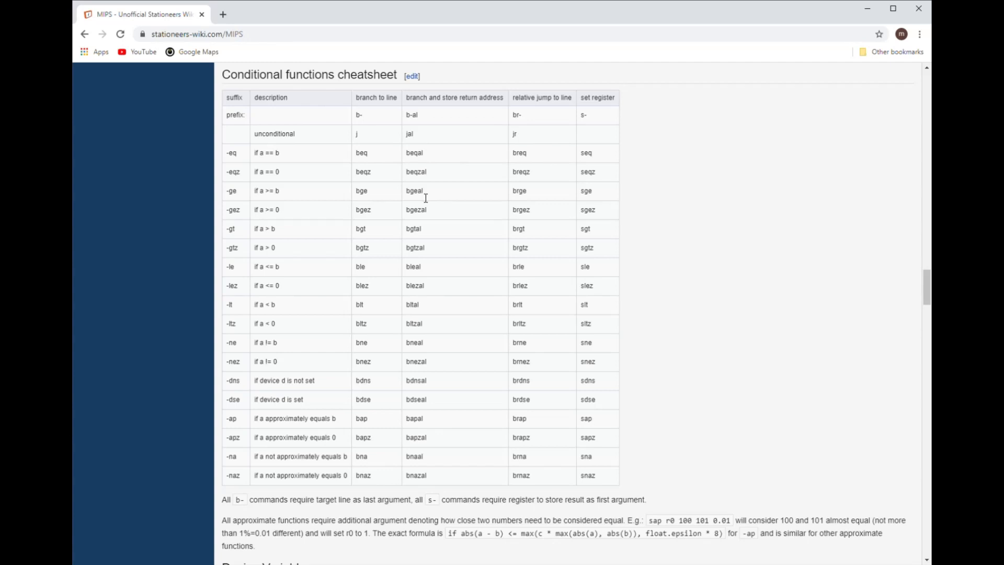
mouse_move(416, 204)
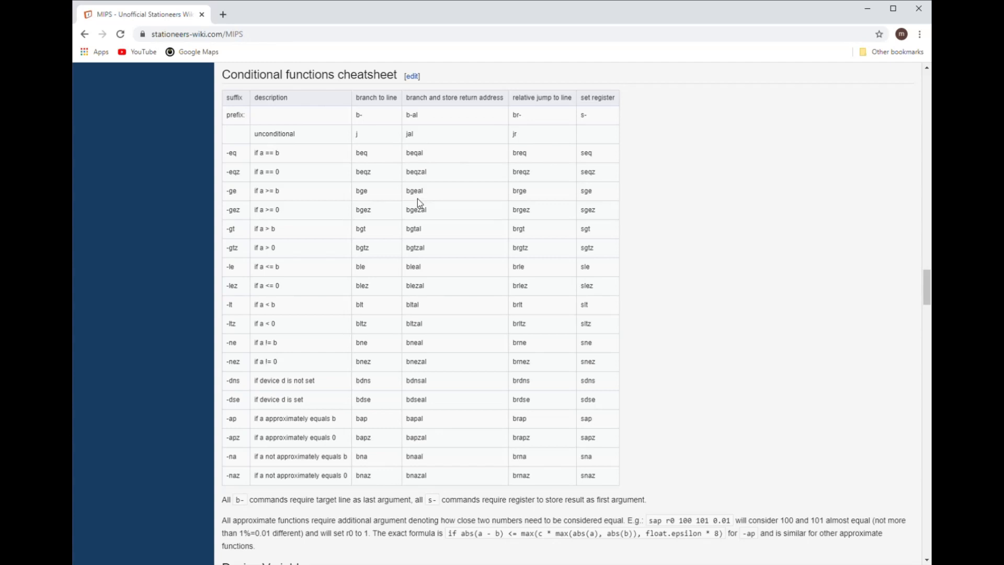
mouse_move(427, 195)
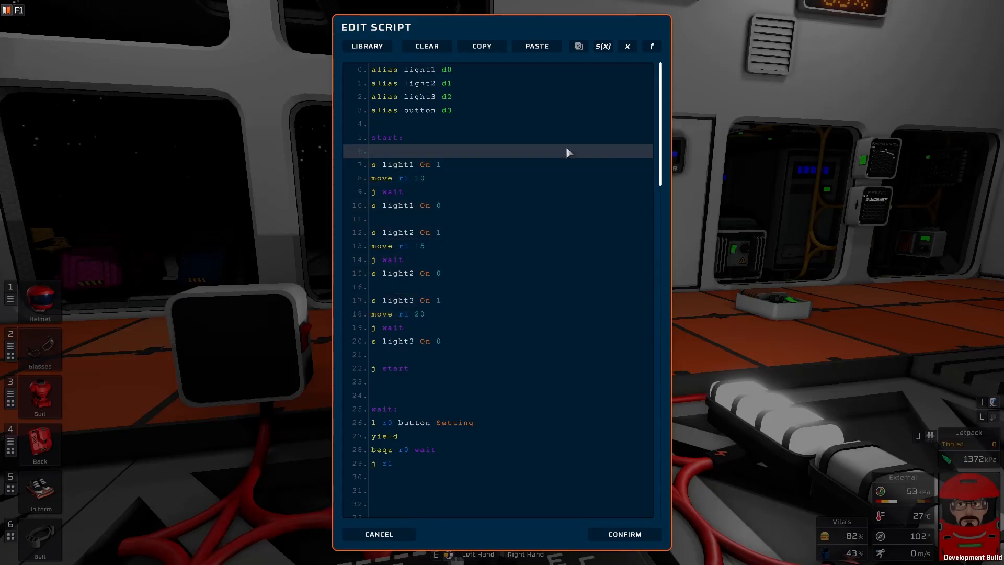
Step: Delete the move r1 lines, change each 'j wait' to 'jal wait' and 'j r1' to 'j ra'
click(416, 232)
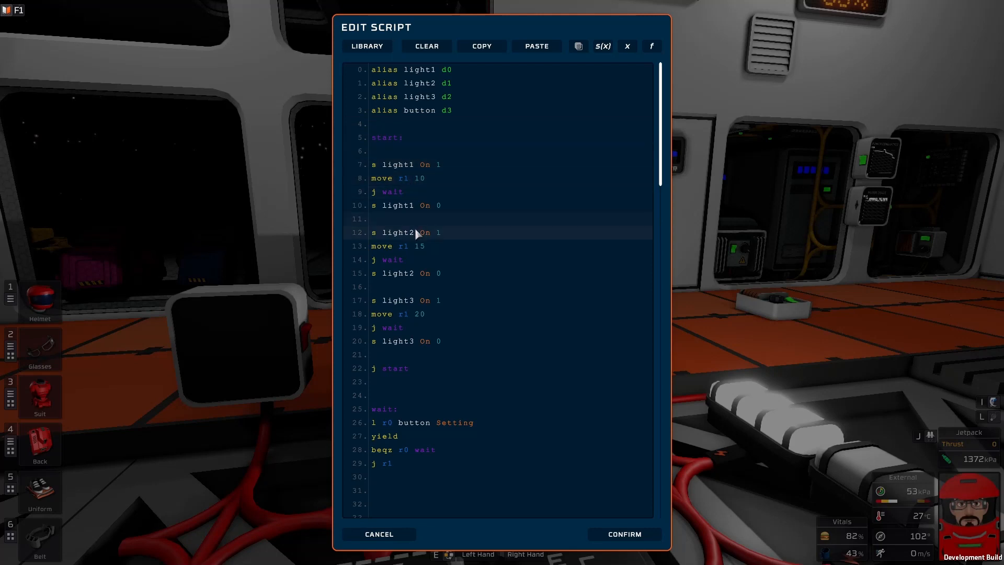
click(391, 422)
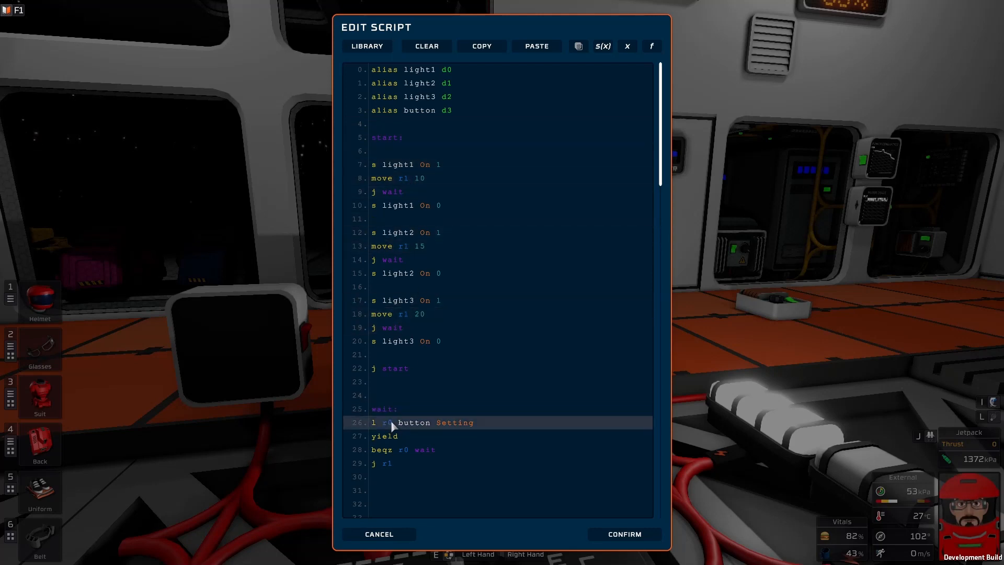
click(386, 137)
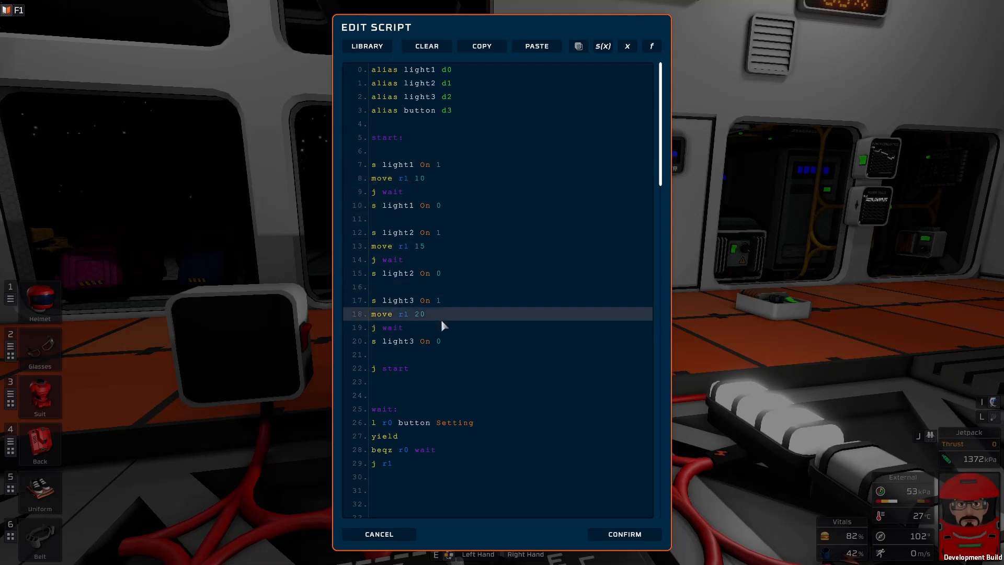
mouse_move(408, 321)
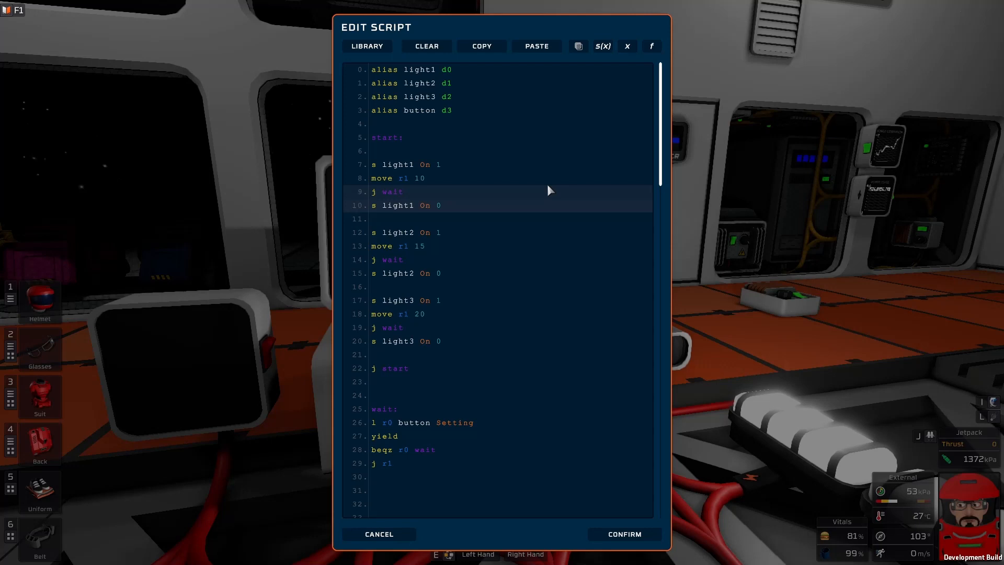
click(410, 178)
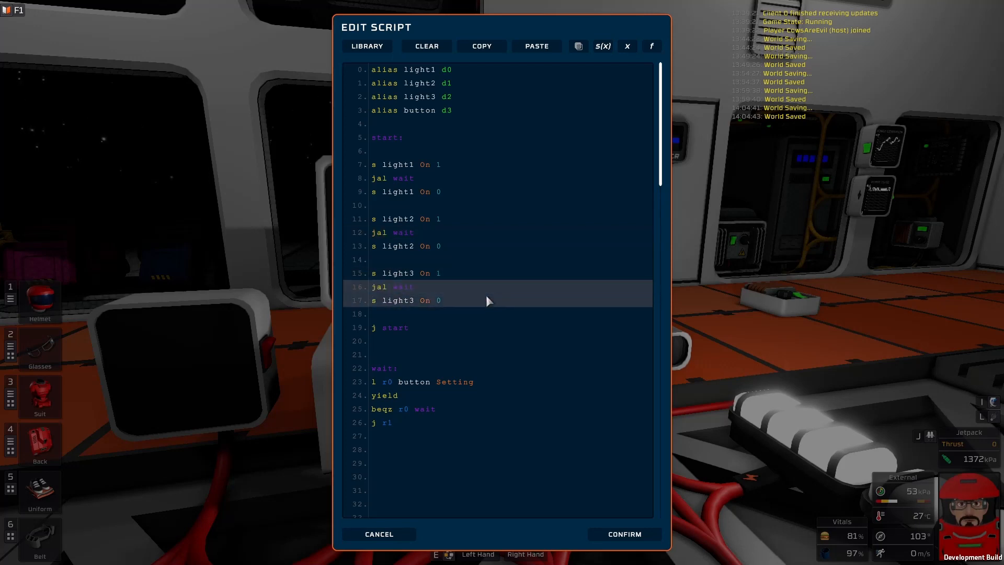
click(397, 395)
text(a)
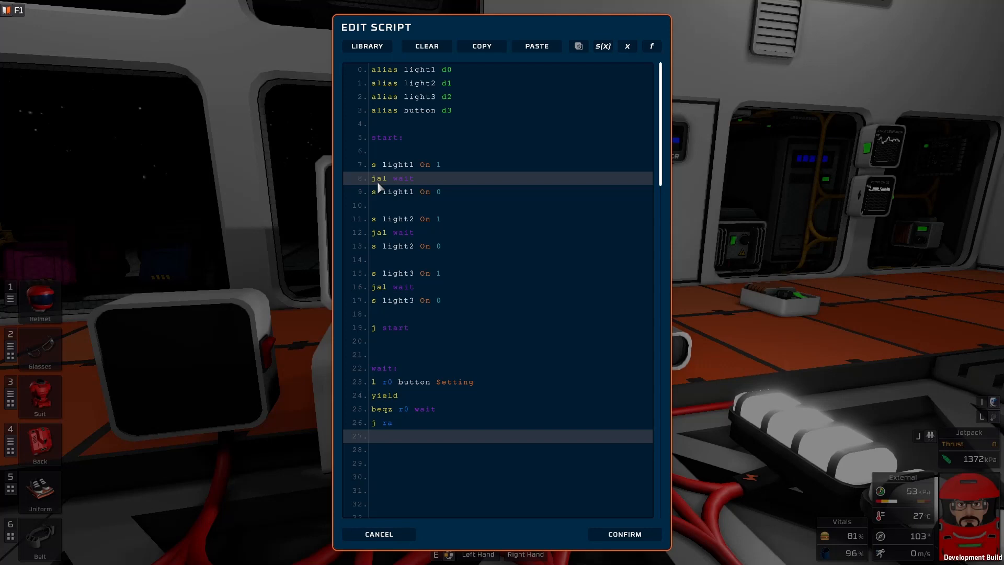
click(371, 436)
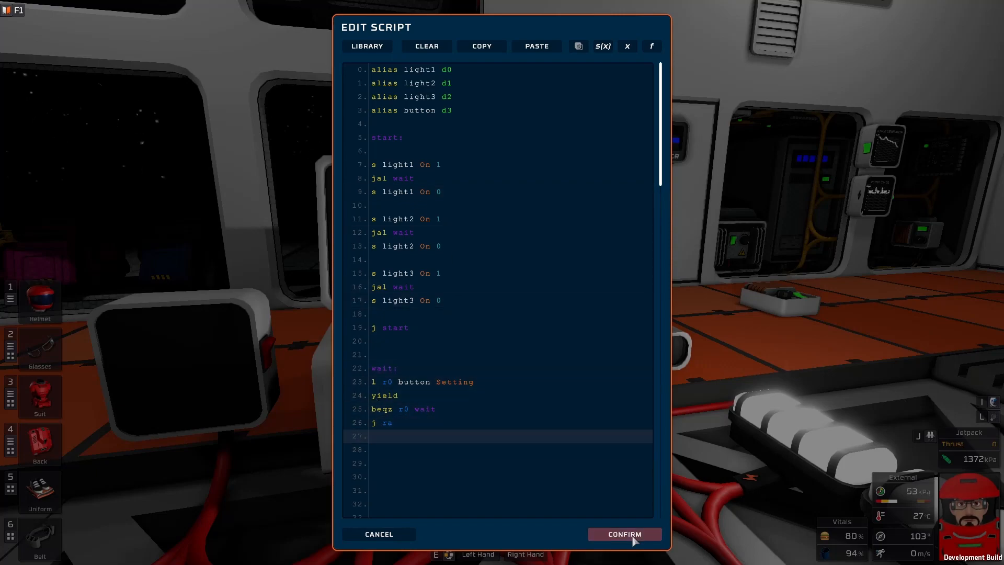
Step: Confirm the jal-based script to save it and close the editor
click(622, 533)
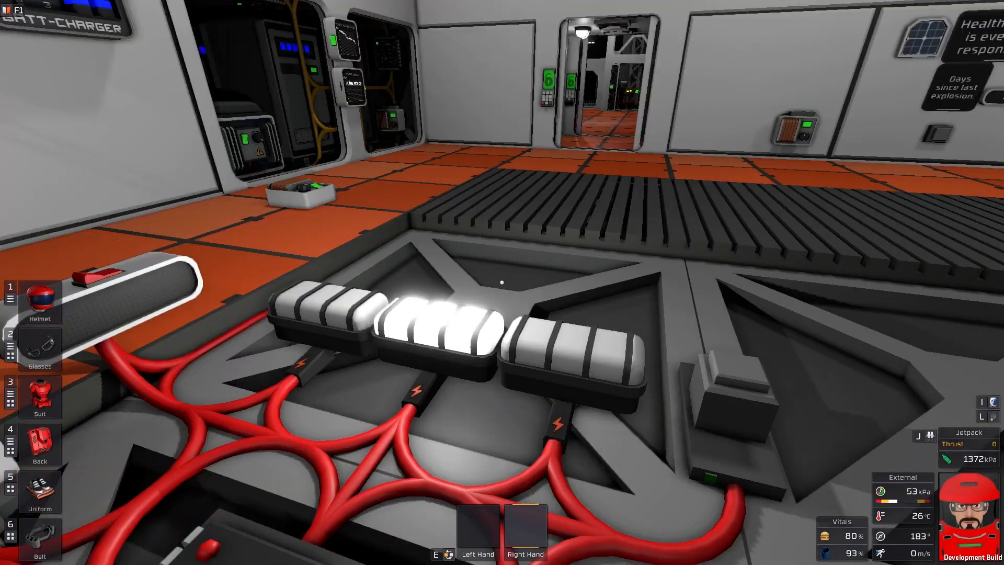
mouse_move(502, 282)
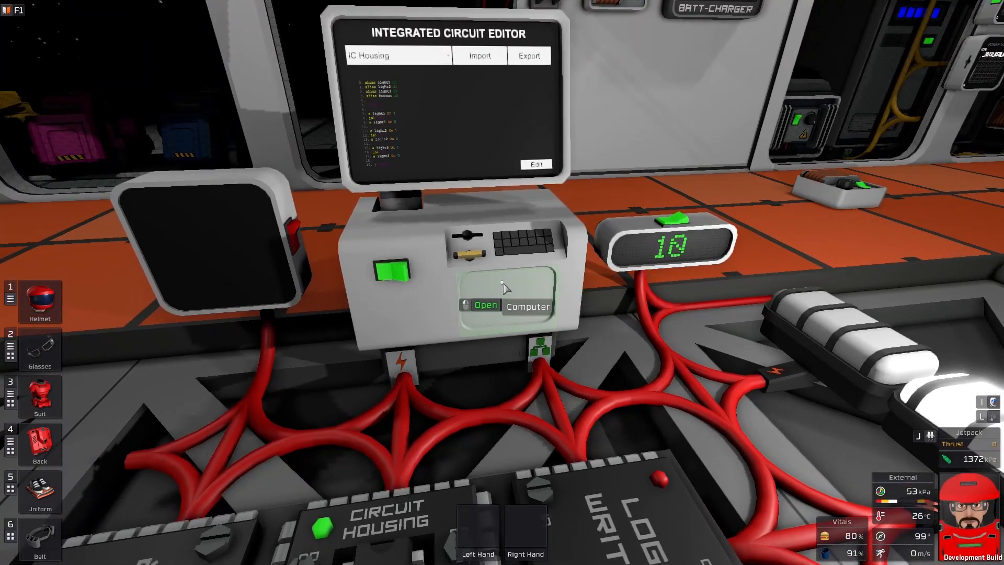
Step: Open the chip's script in the editor to add the d4 display alias
click(535, 164)
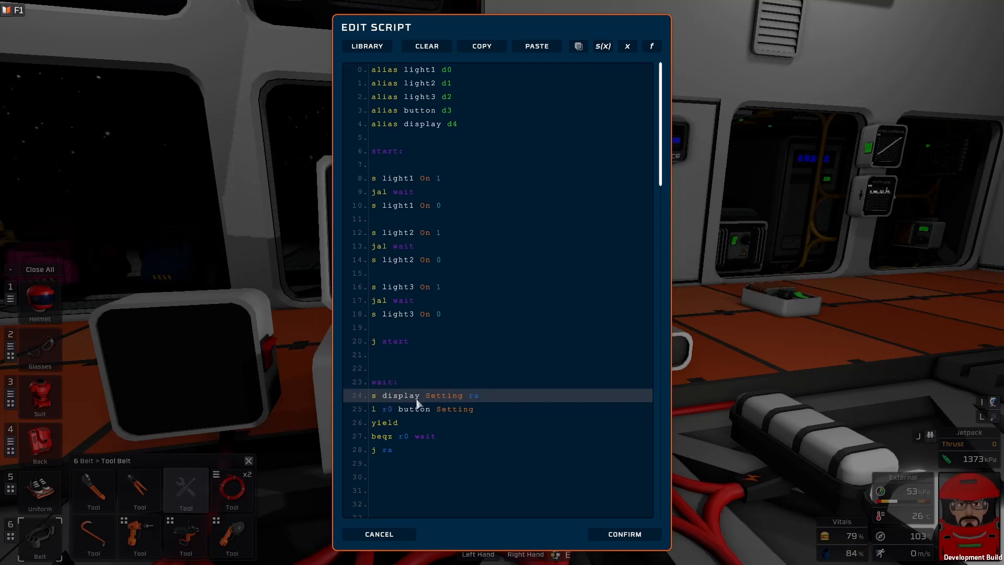
mouse_move(483, 402)
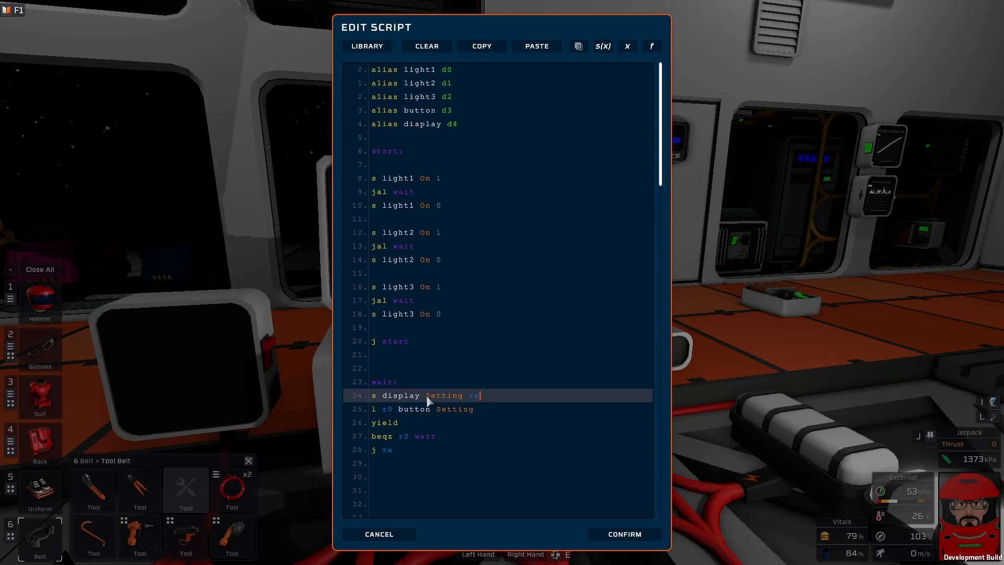
mouse_move(624, 534)
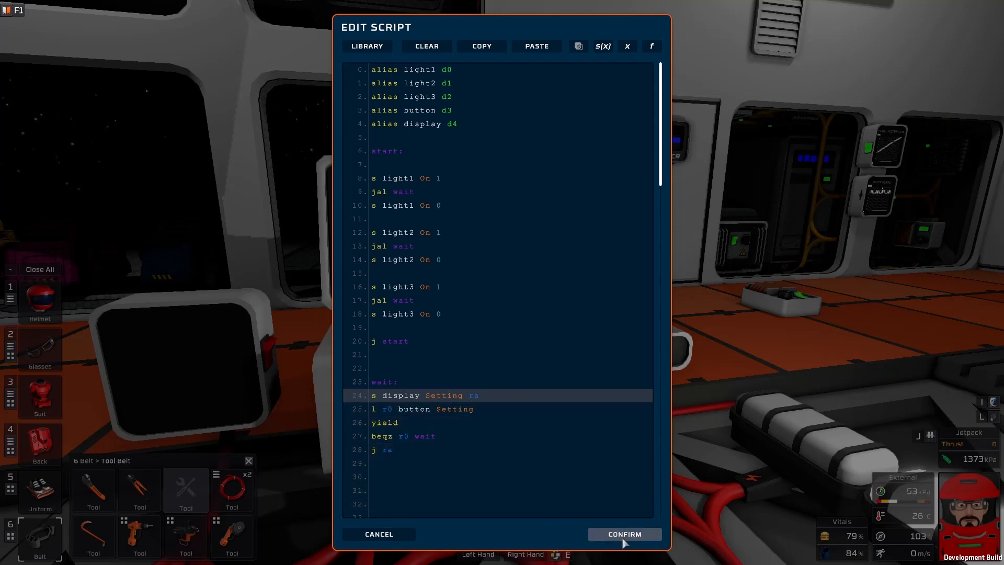
click(622, 533)
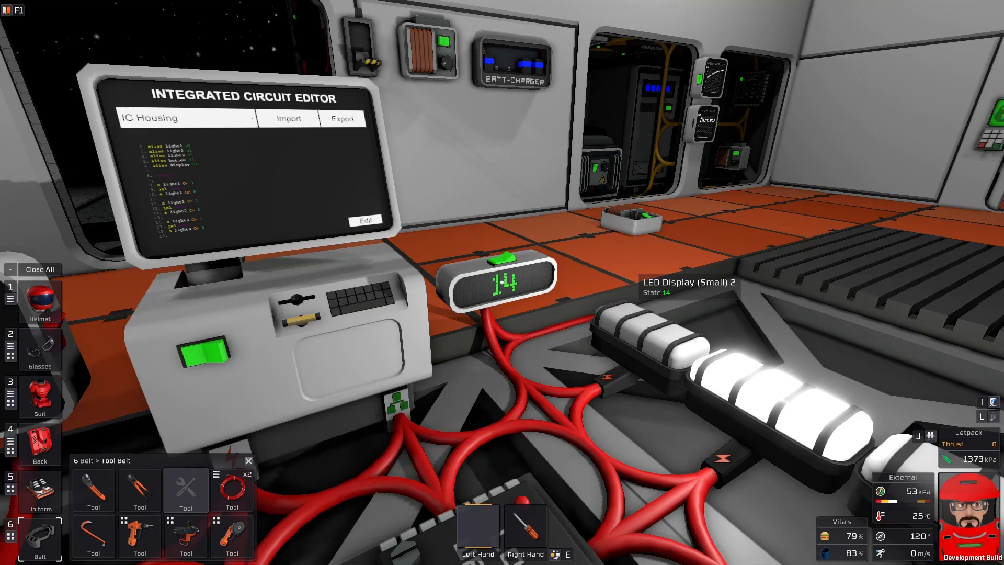
click(363, 220)
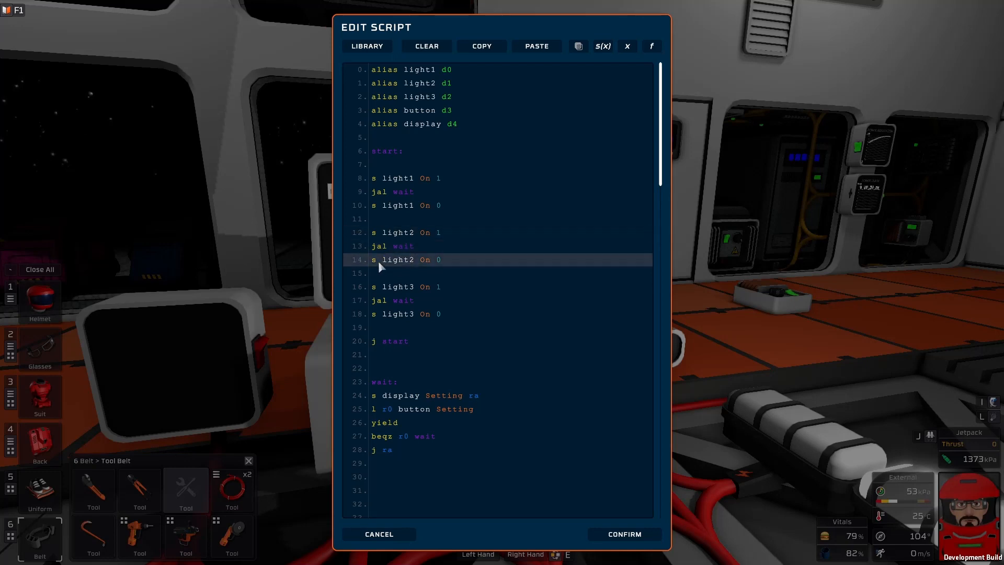
mouse_move(383, 271)
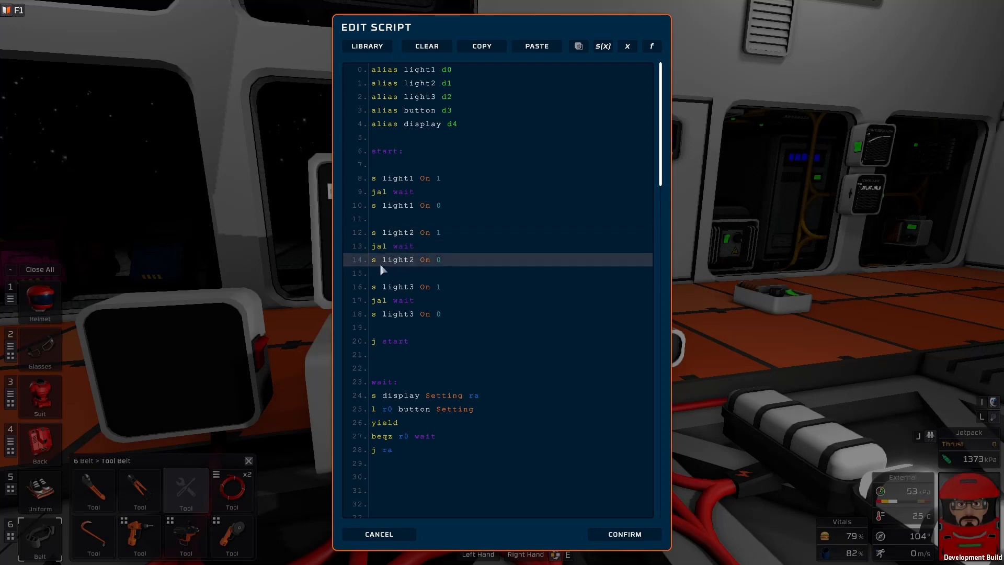
mouse_move(399, 271)
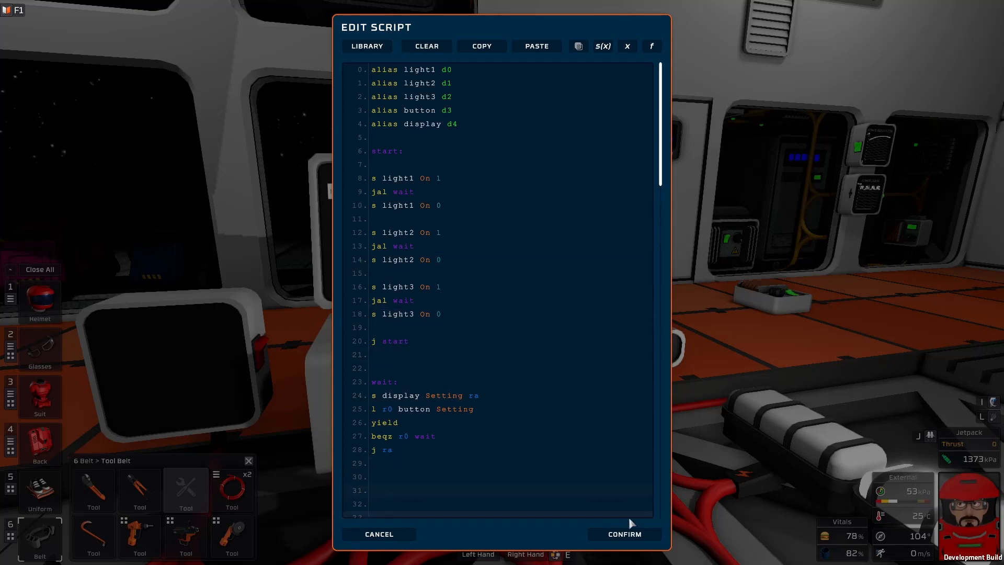
click(623, 533)
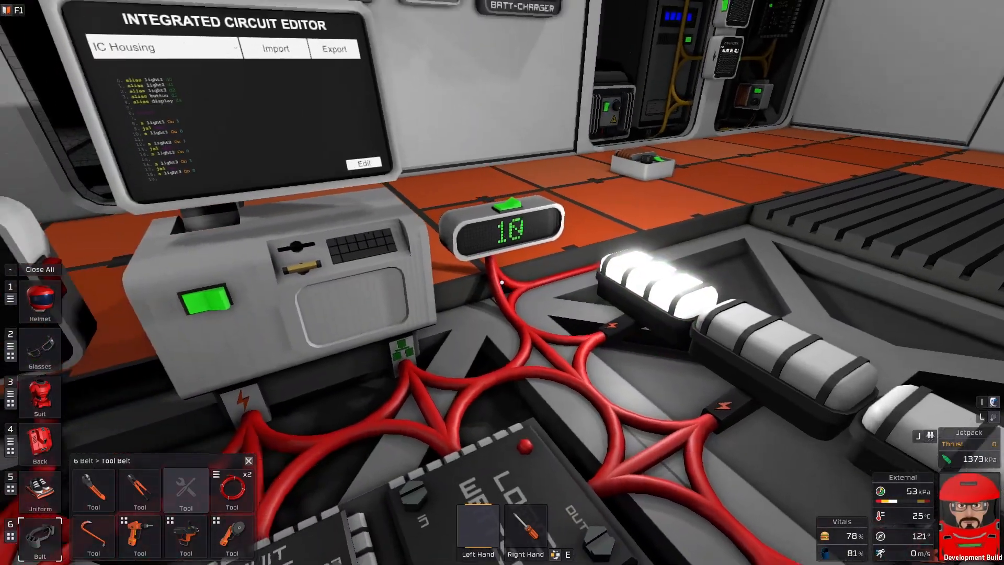
Step: Open the chip's script and visit the ra display line, start label, wait call and j start
click(362, 163)
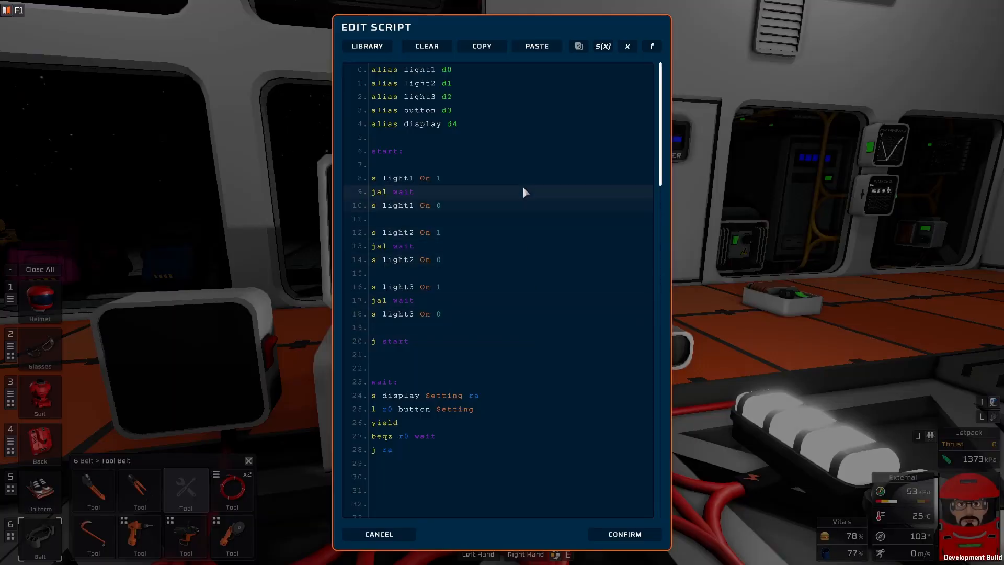
click(414, 382)
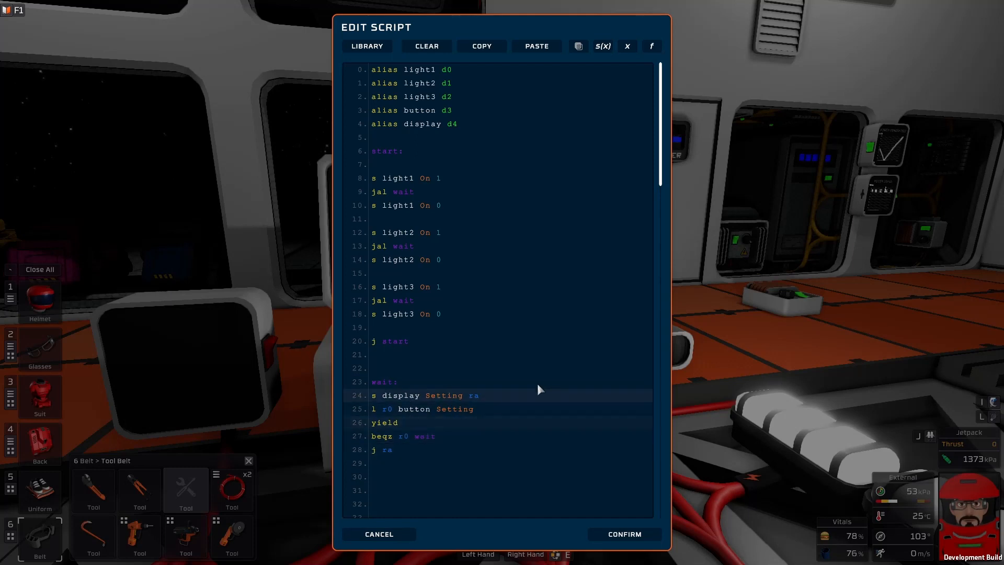
click(387, 151)
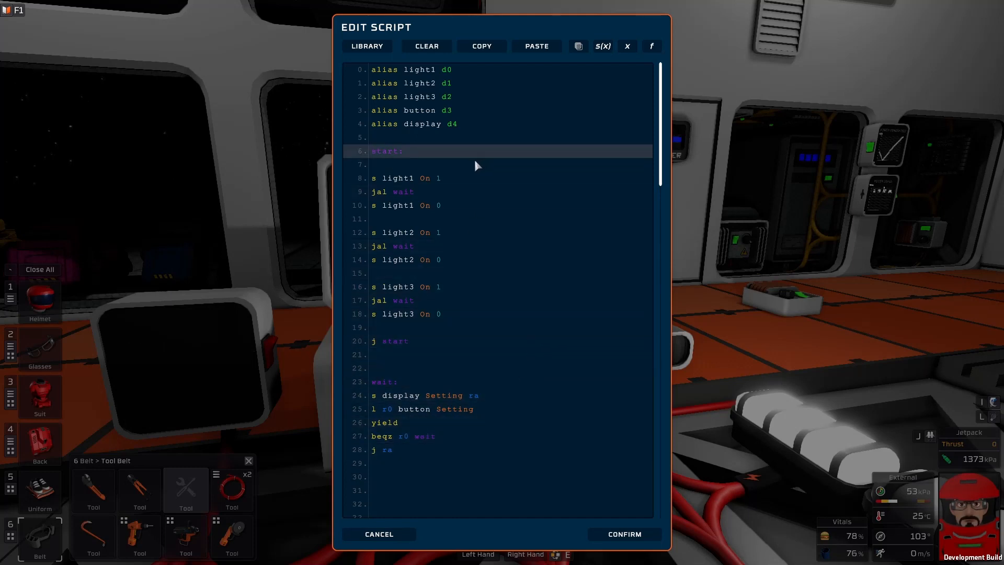
click(422, 177)
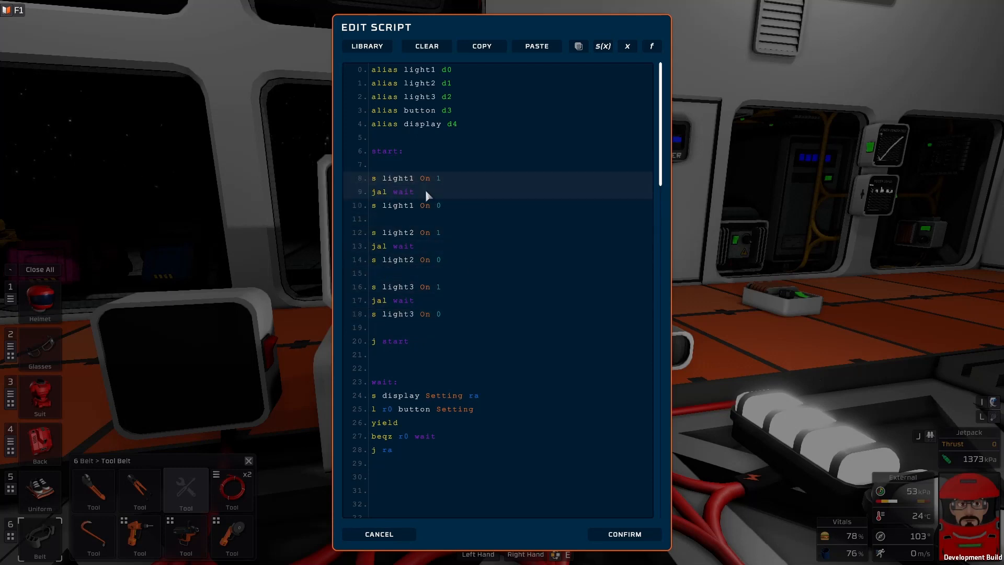
click(465, 327)
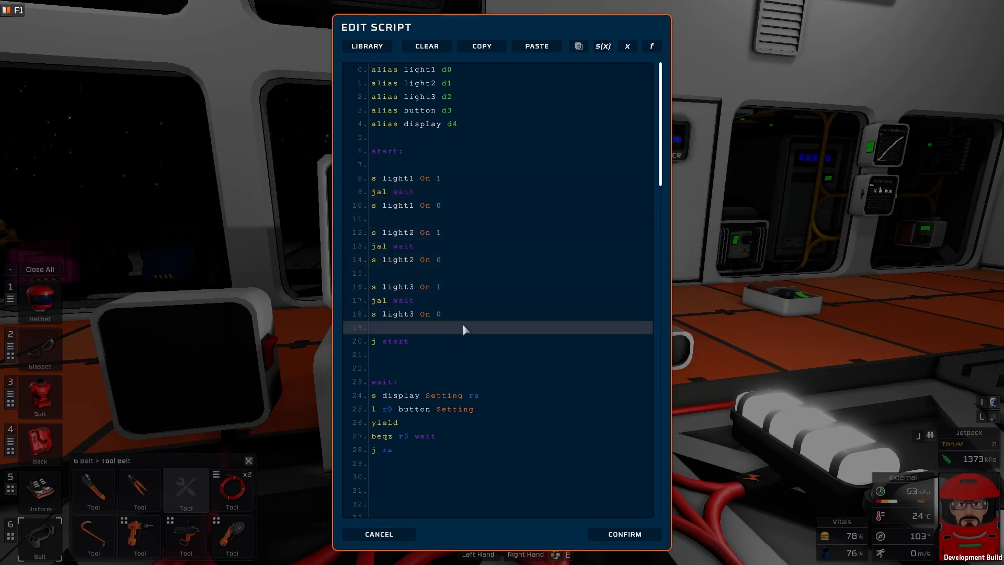
click(425, 219)
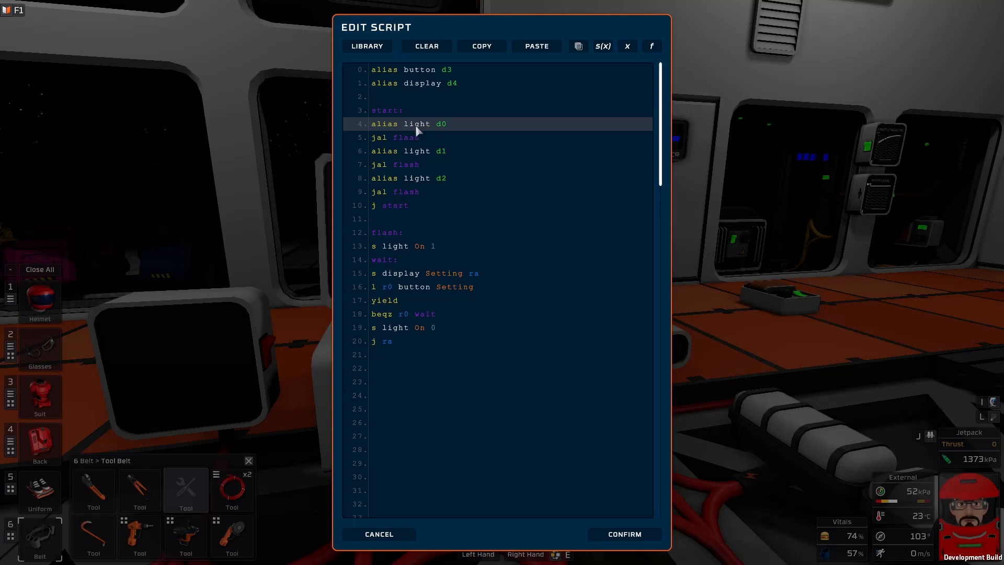
mouse_move(448, 132)
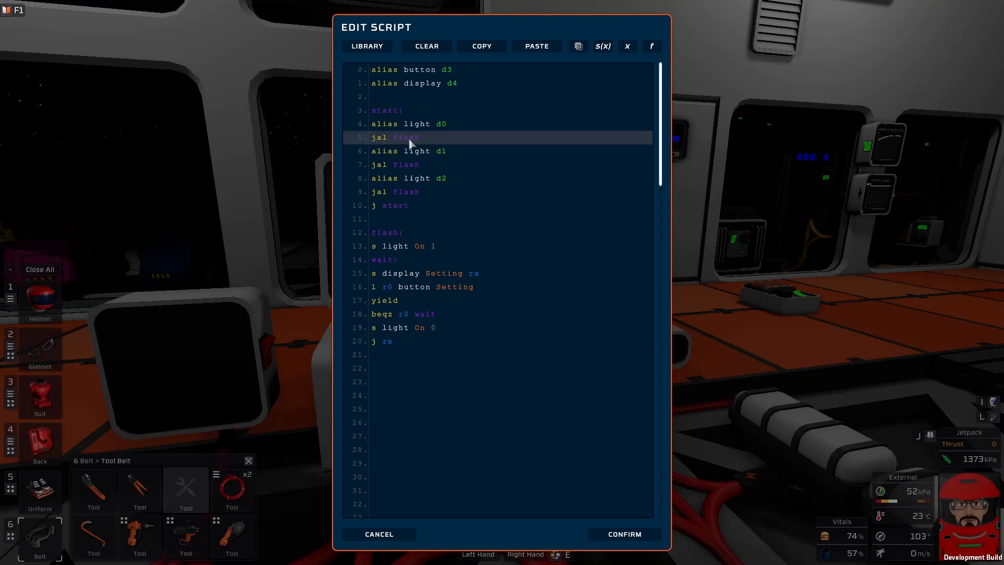
Step: Re-alias light to d0, d1 and d2 in start, each calling jal flash, with a flash: label
click(394, 231)
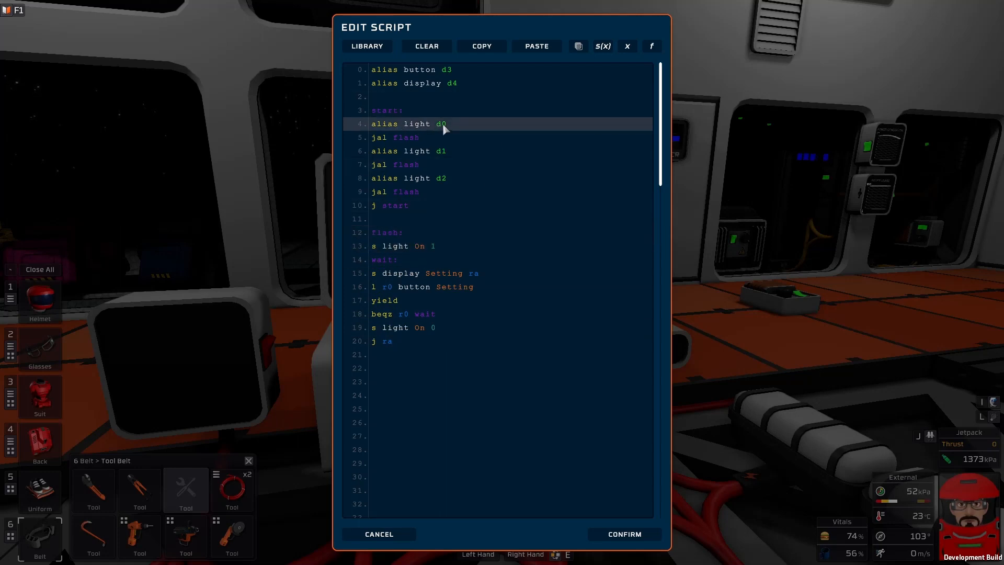
click(396, 206)
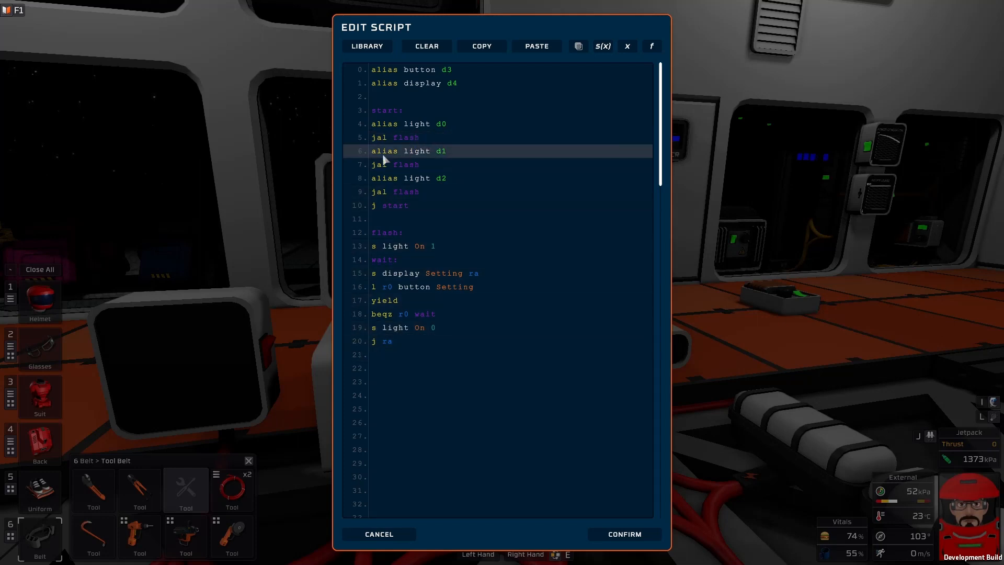
mouse_move(446, 160)
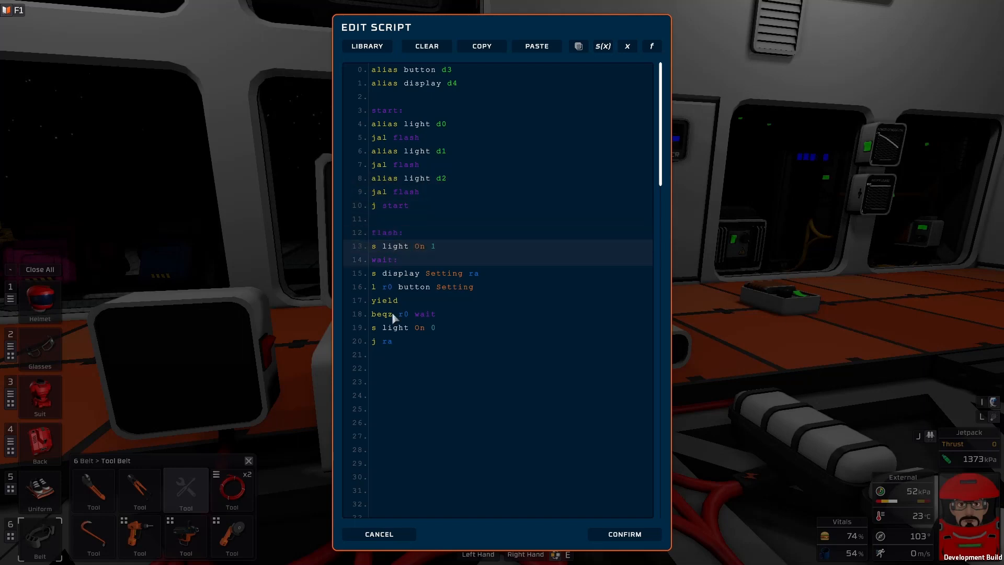
click(439, 123)
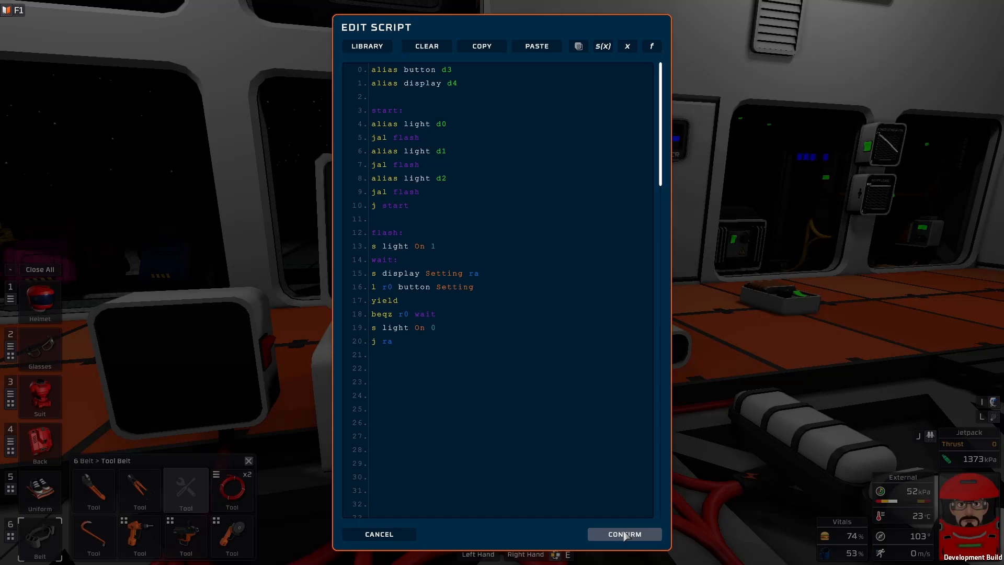
Step: Confirm the flash script and press the button twice so the display reads 6
click(624, 533)
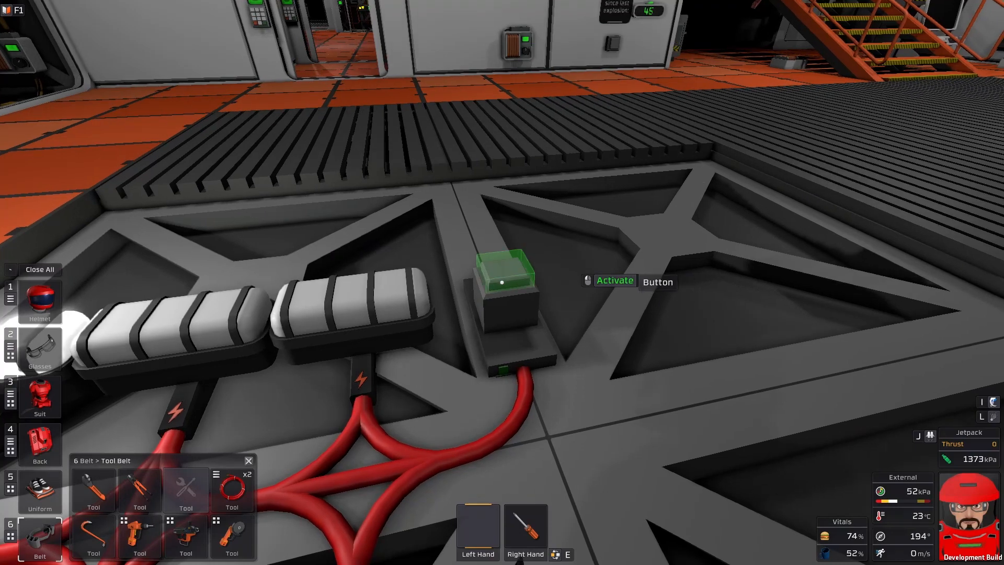
click(503, 282)
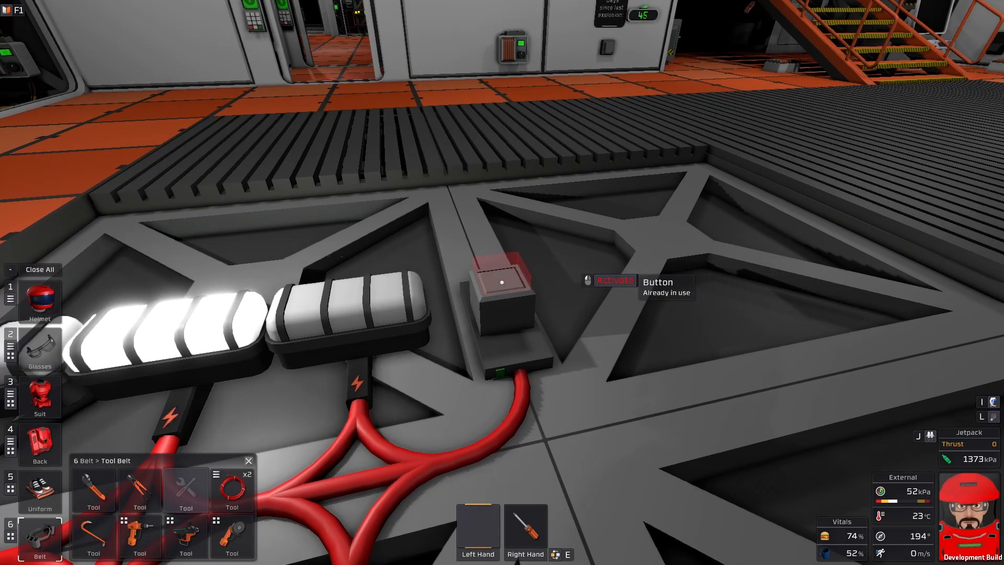
click(501, 298)
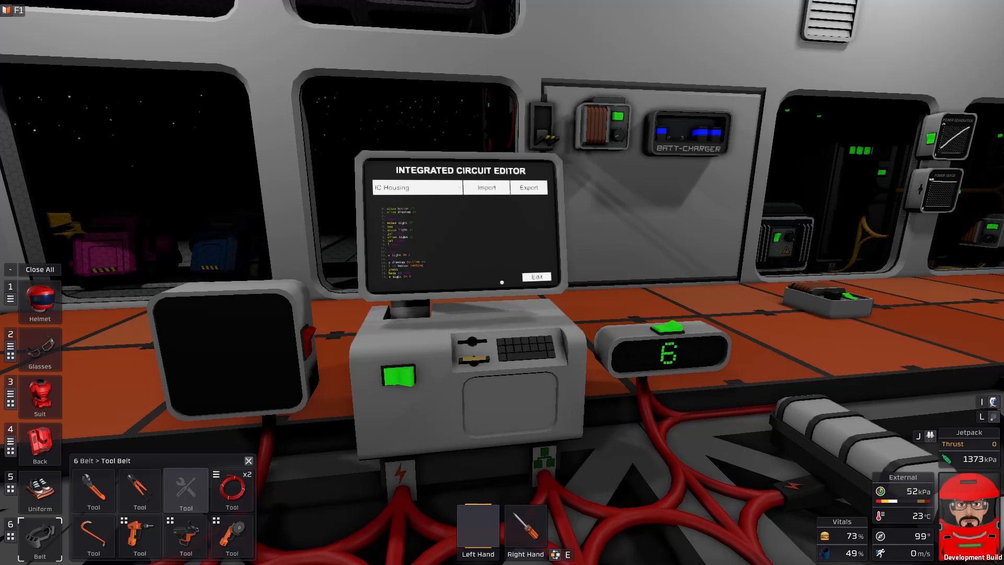
Step: Open the Edit Script window for the flash-routine chip
click(536, 277)
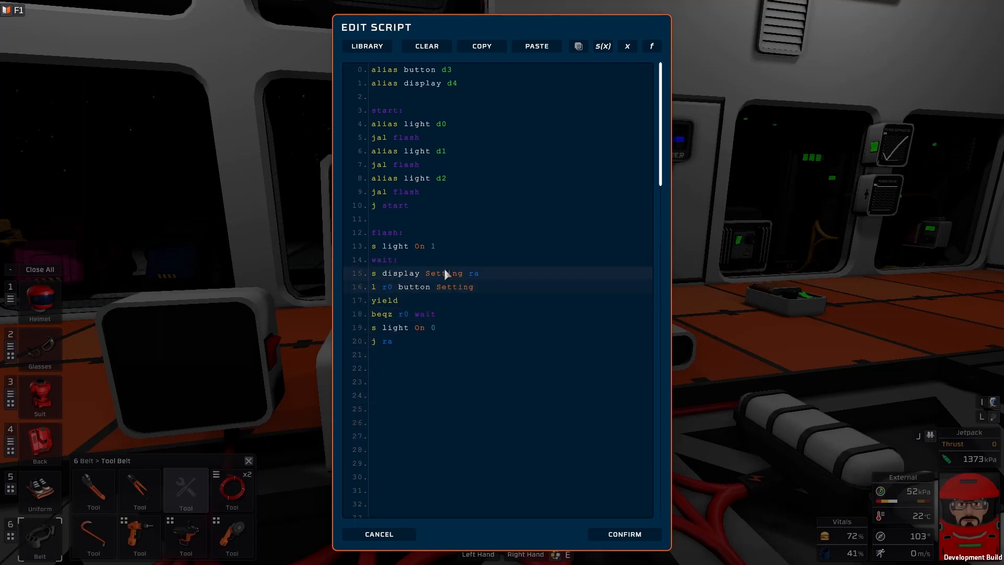
Step: Add jal wait, s light On 0 and j ra to flash, move wait below, and confirm
click(384, 259)
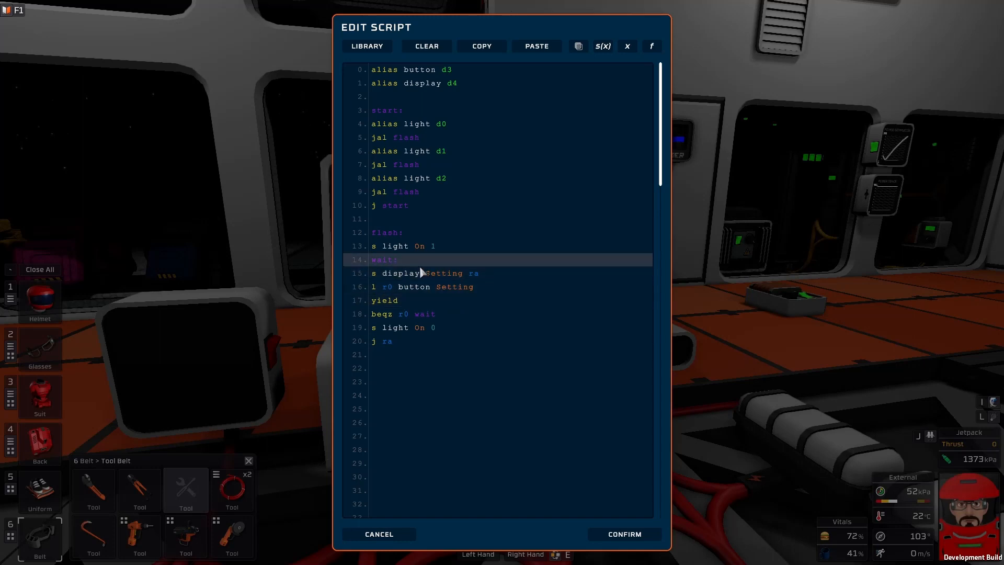
click(385, 300)
text(jal )
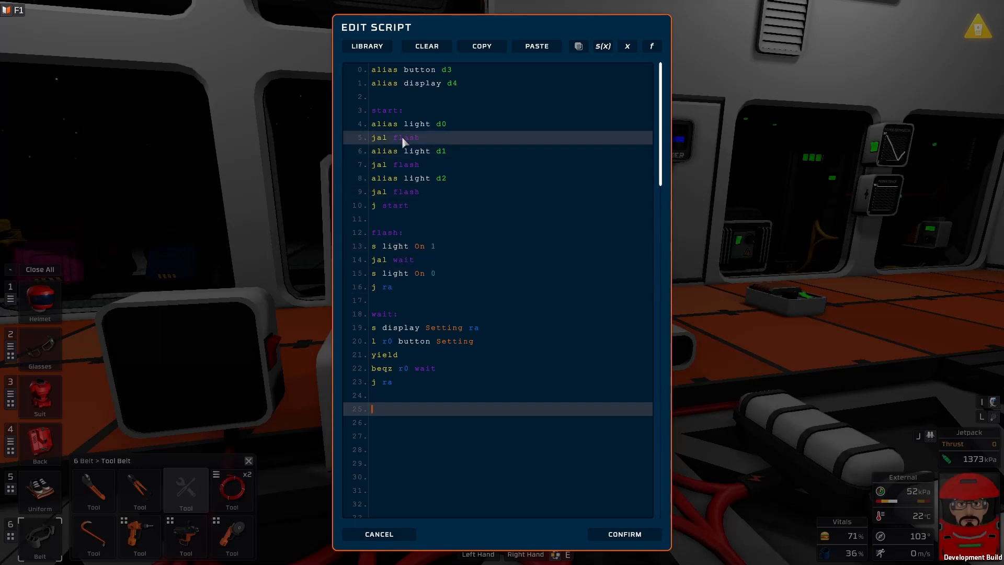
click(390, 206)
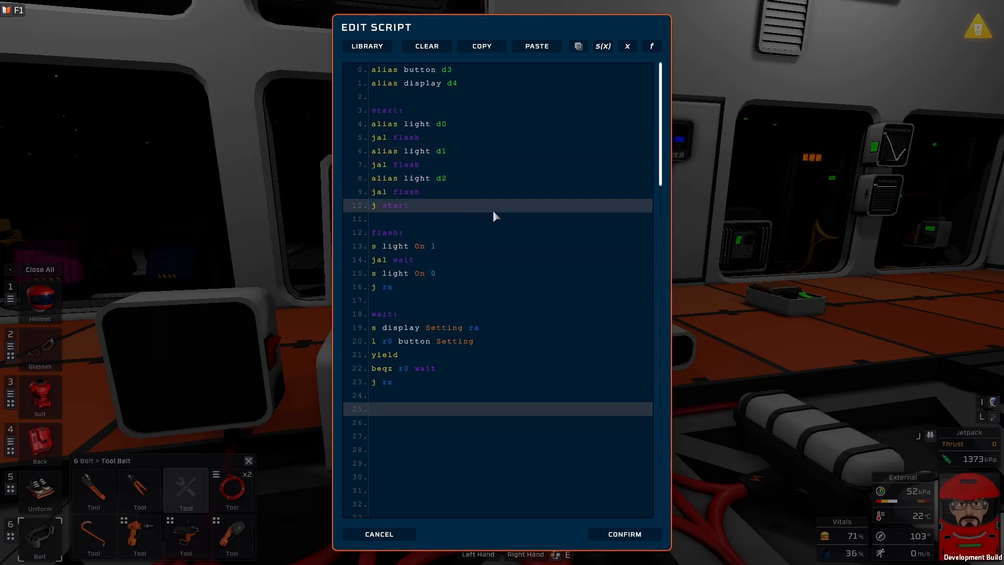
click(622, 533)
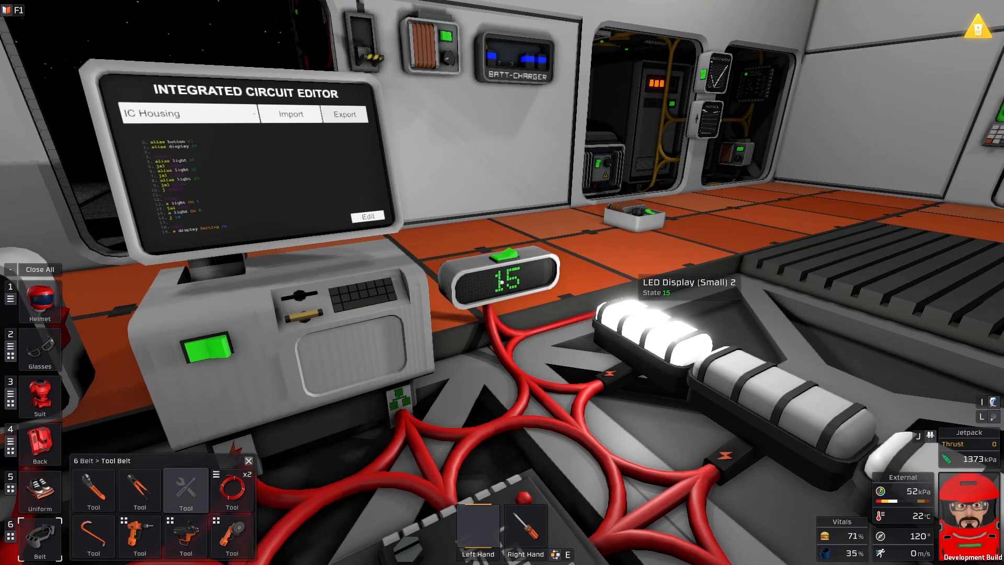
click(368, 216)
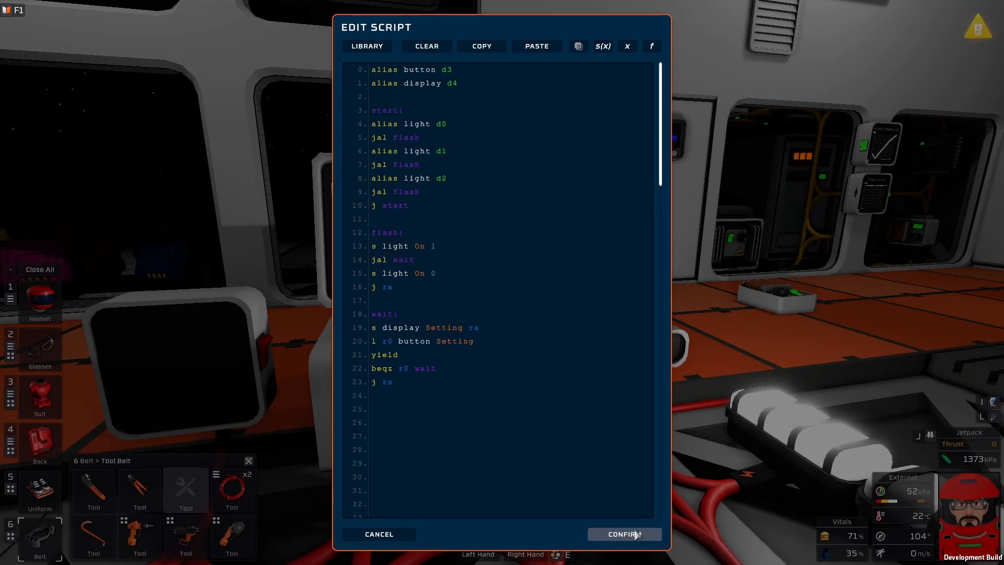
click(624, 534)
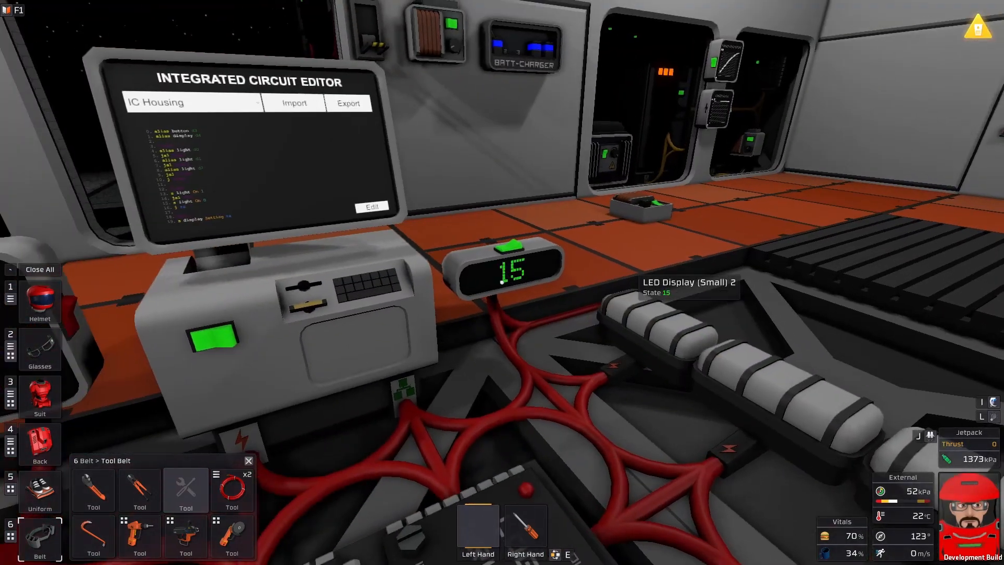
click(371, 206)
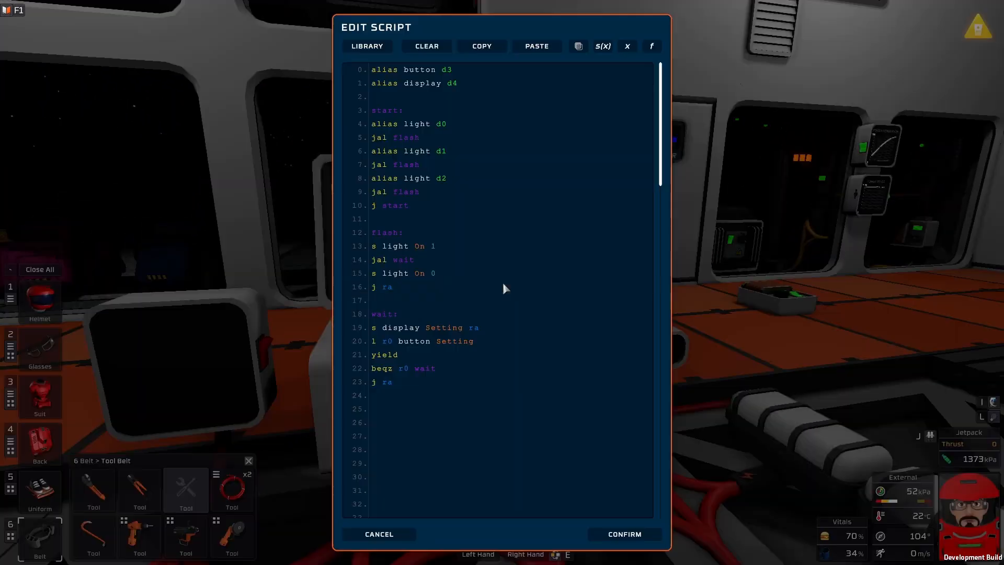
click(397, 137)
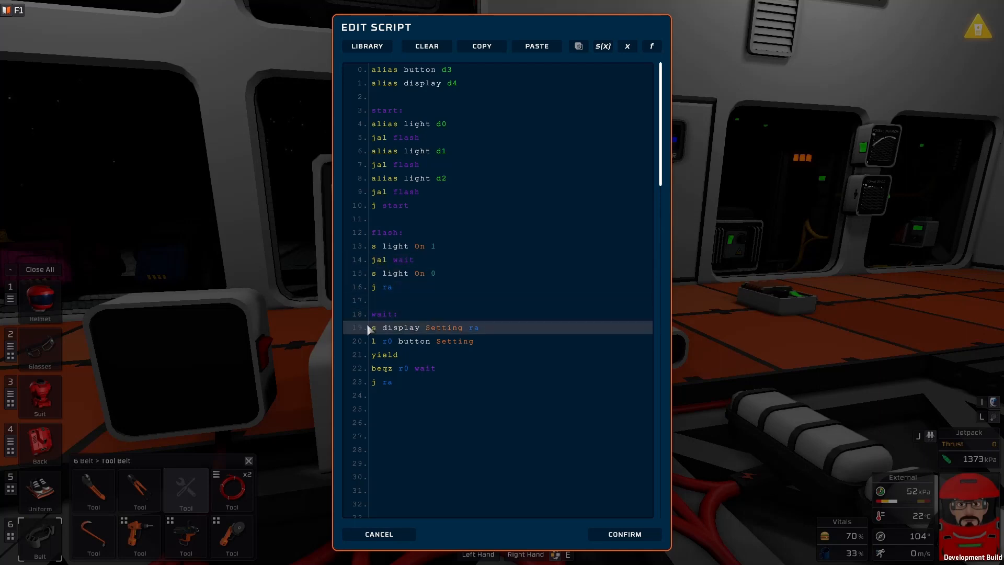
click(384, 259)
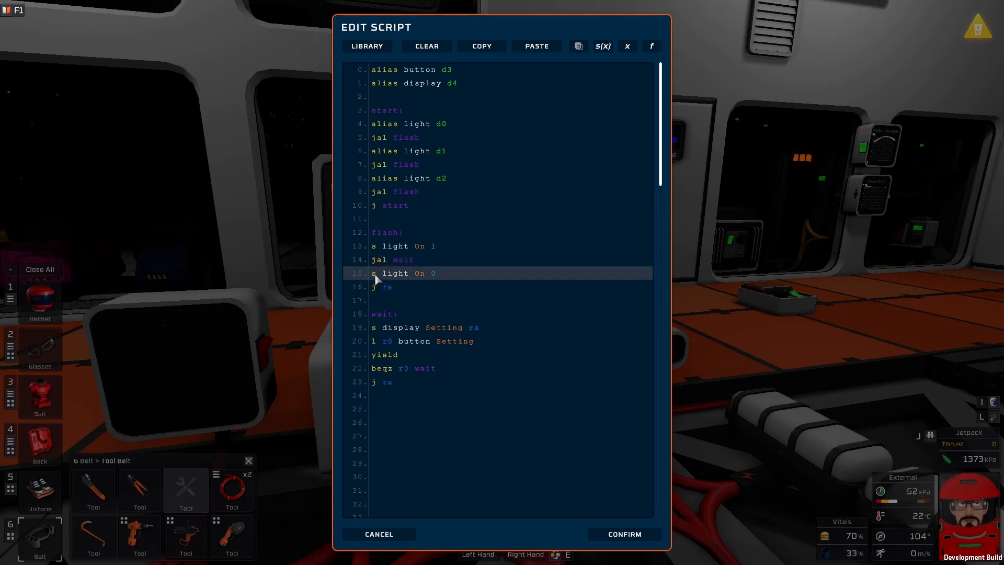
click(394, 260)
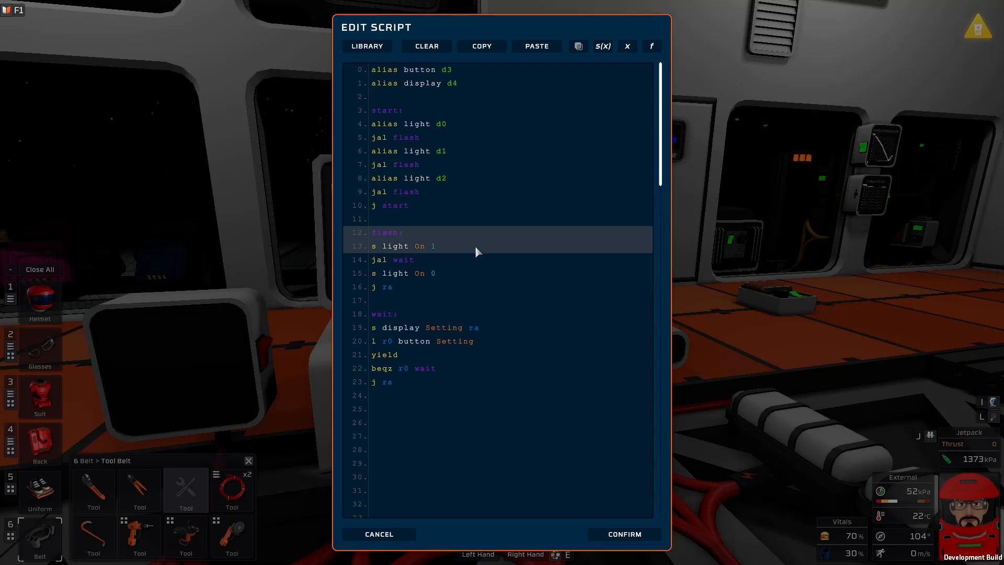
Step: Insert a 'push ra' line right after the flash: label
click(404, 232)
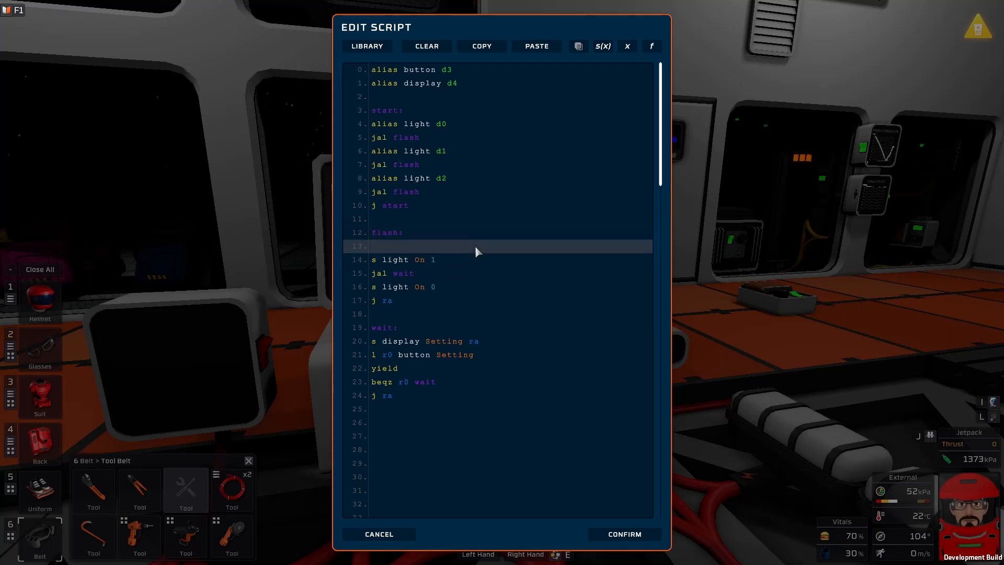
text(ra)
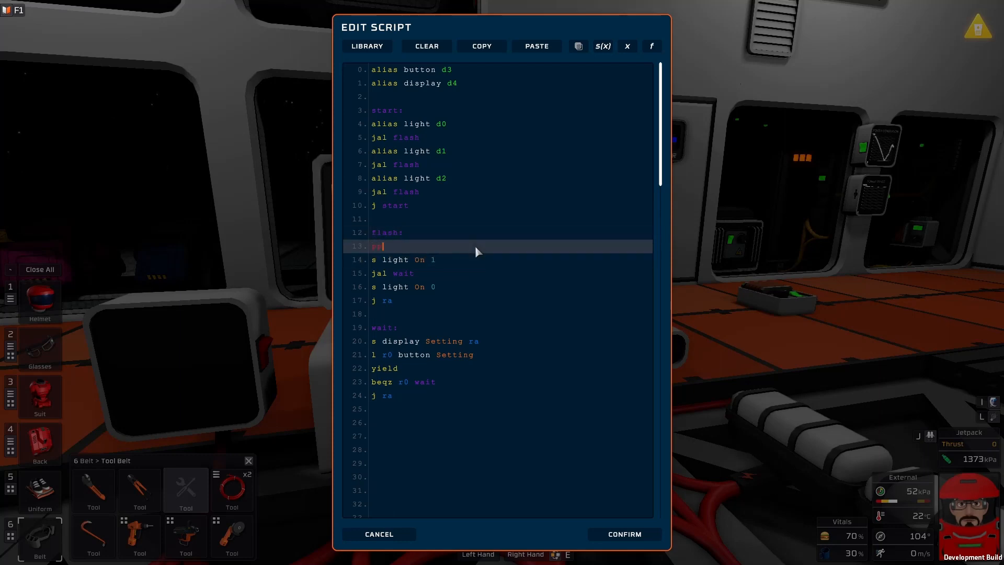
text(push)
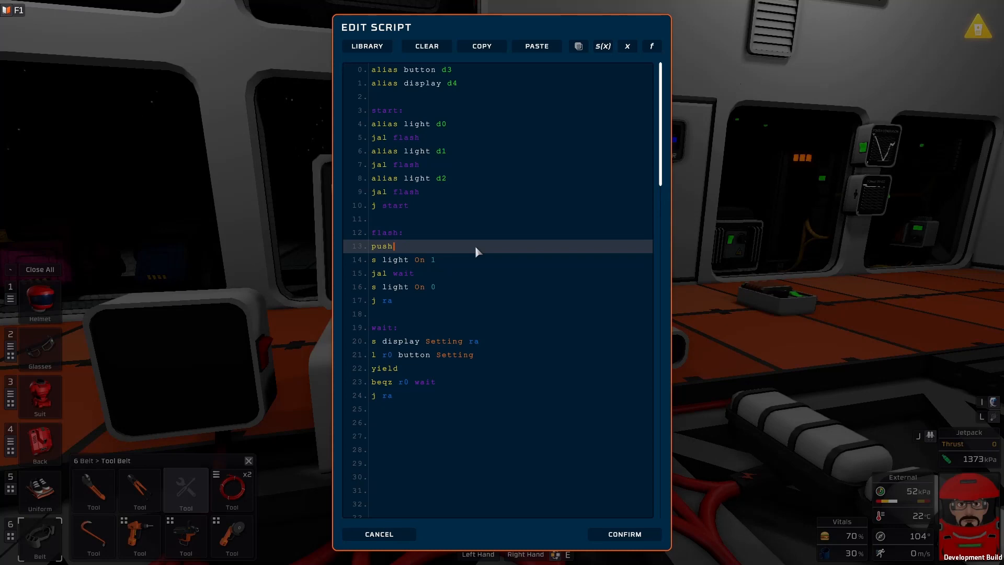
text(ra)
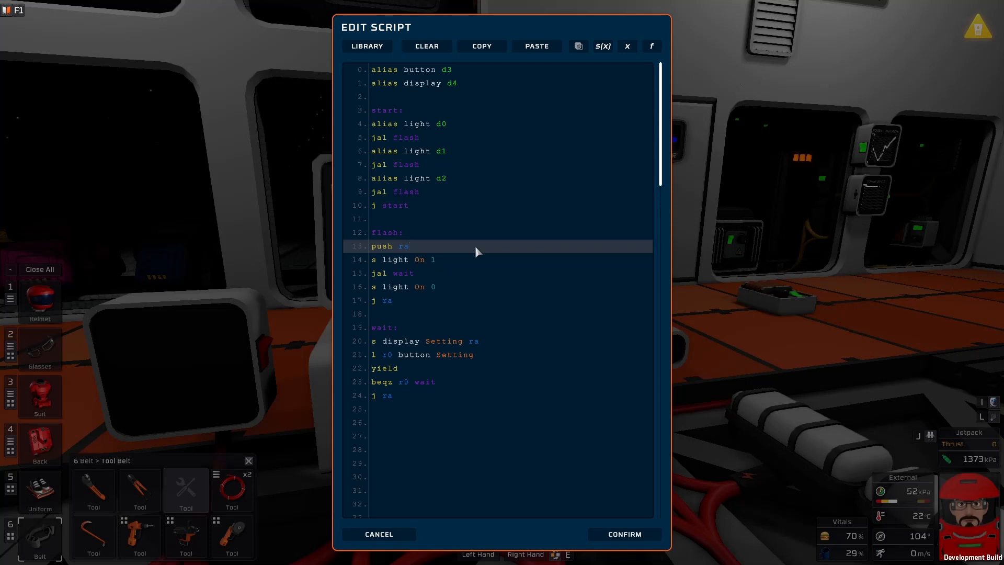
click(410, 245)
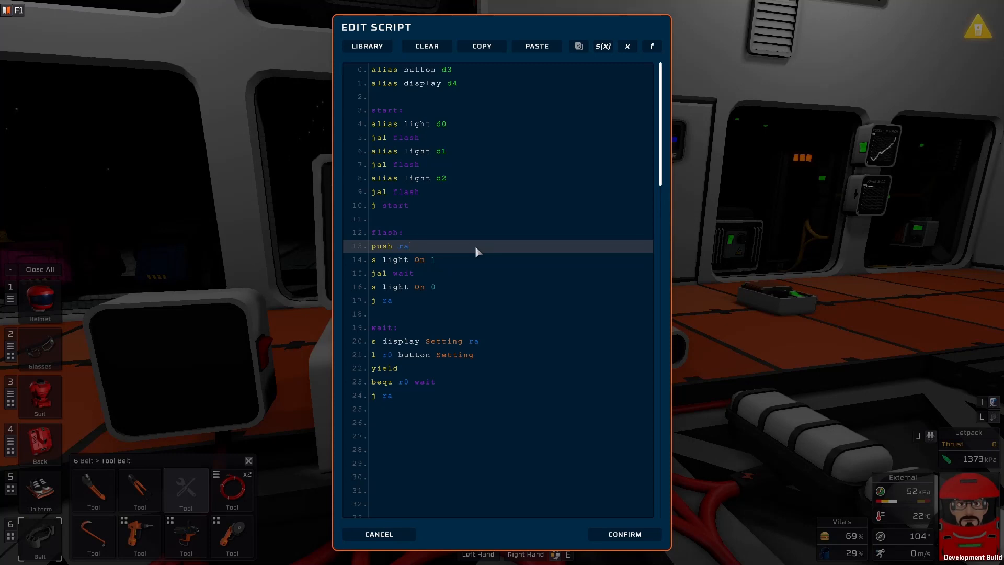
Step: Add a 'pop ra' line before 'j ra' and confirm the script
click(410, 286)
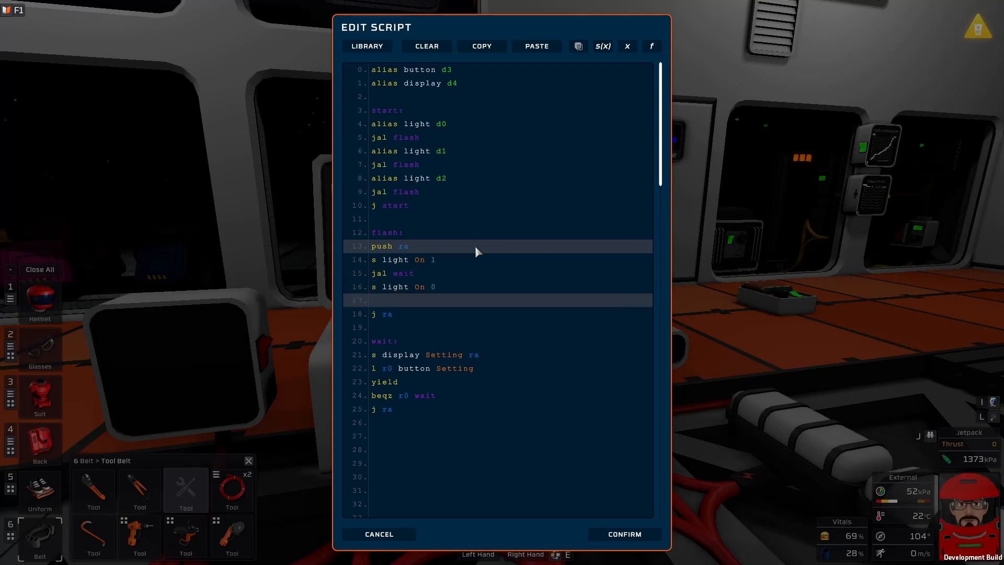
click(371, 299)
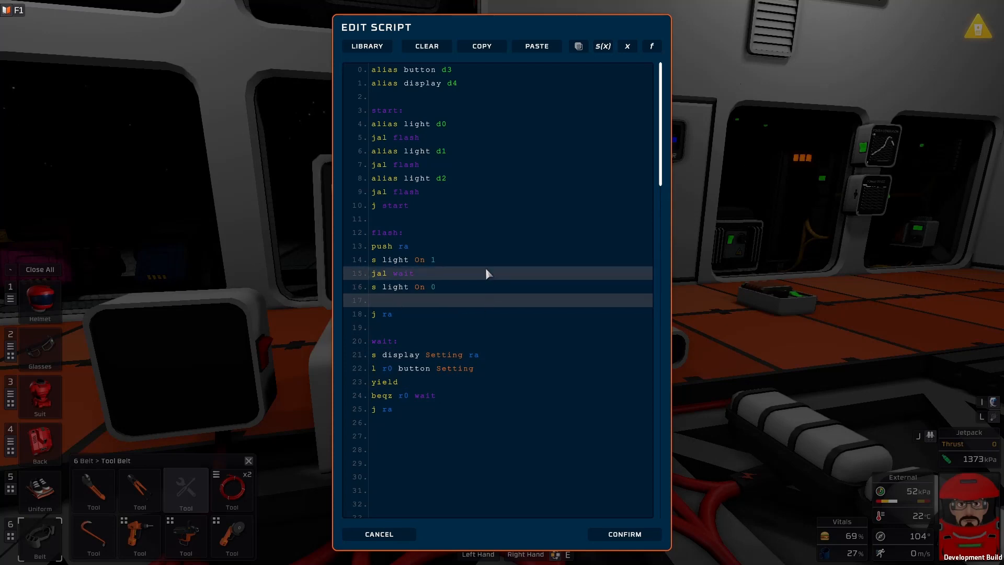
click(371, 300)
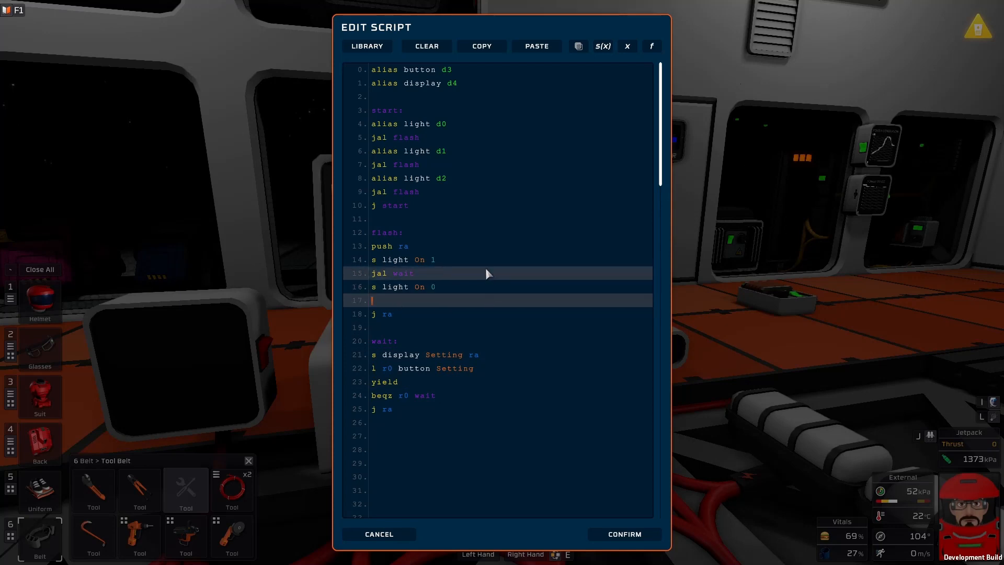
text(pop ra)
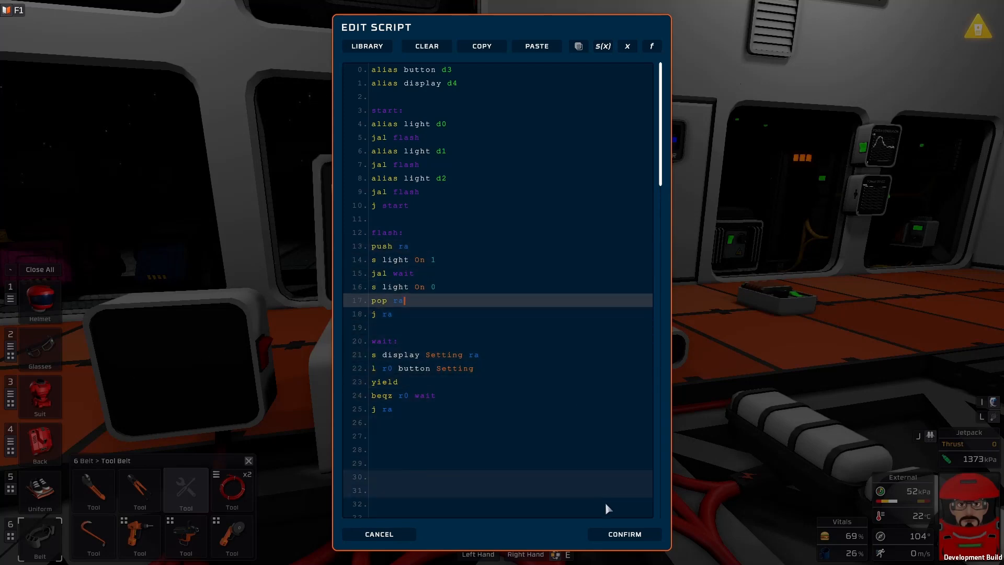
click(622, 533)
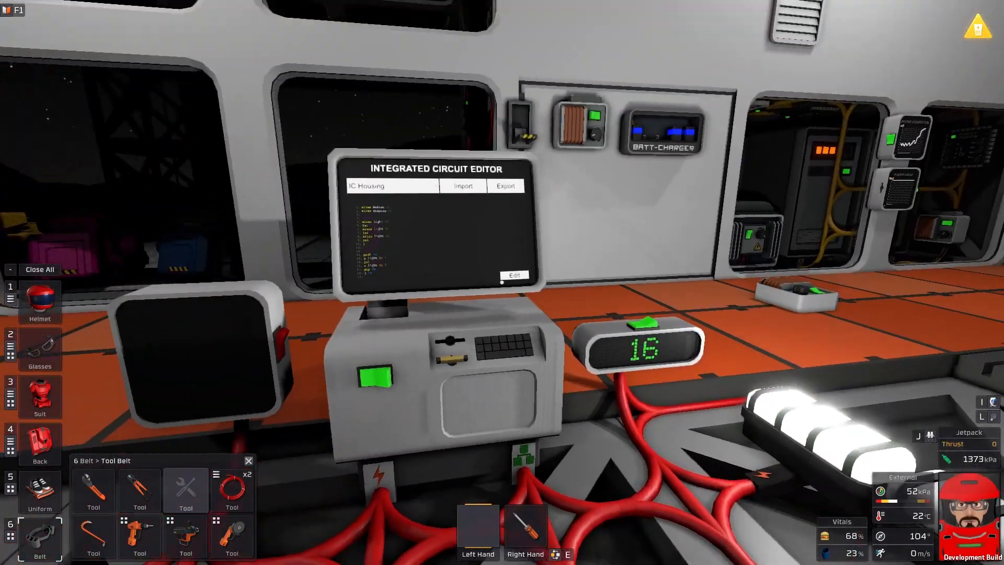
Step: Reopen Edit Script on the push/pop flash routine
click(513, 276)
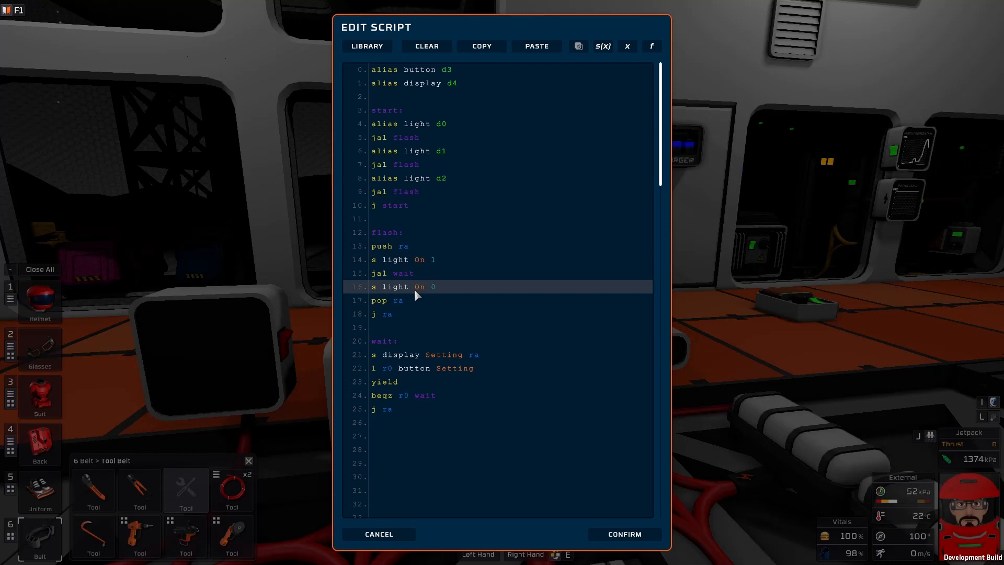
click(422, 448)
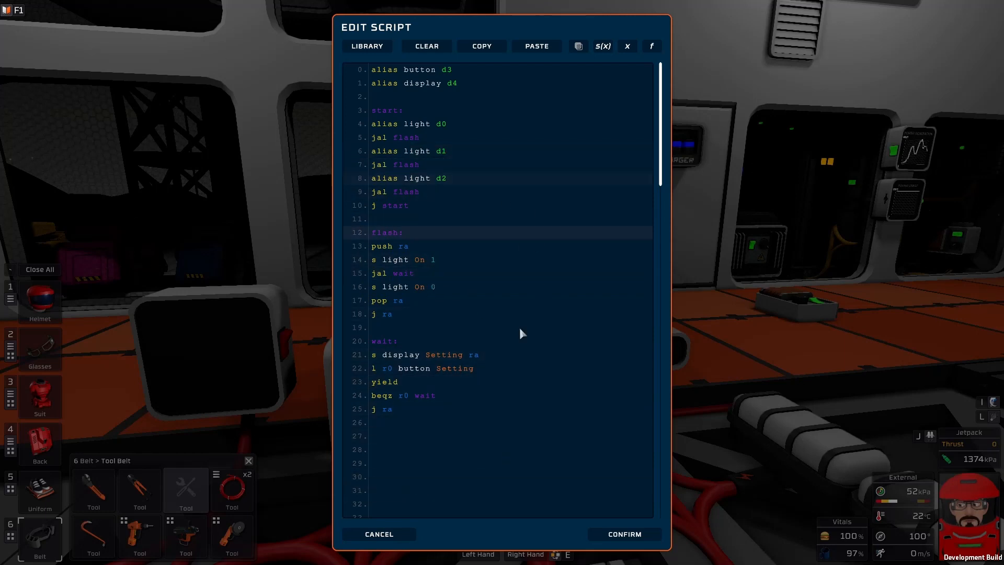
click(390, 246)
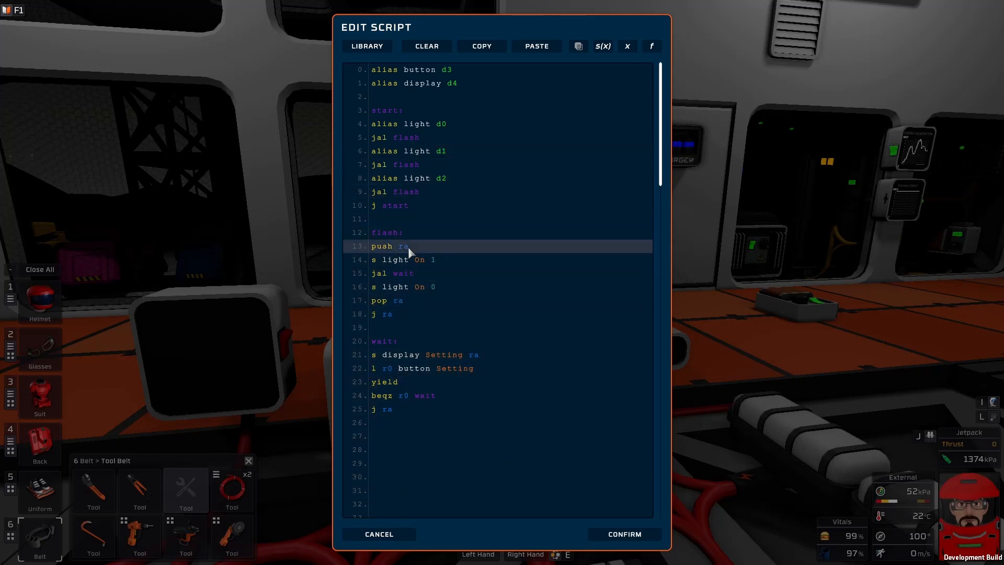
click(393, 300)
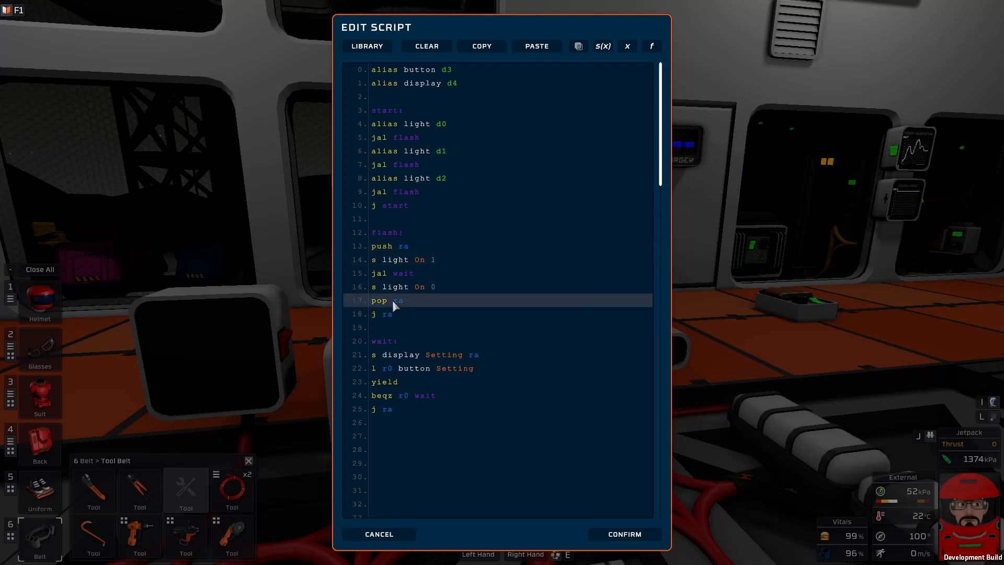
mouse_move(405, 311)
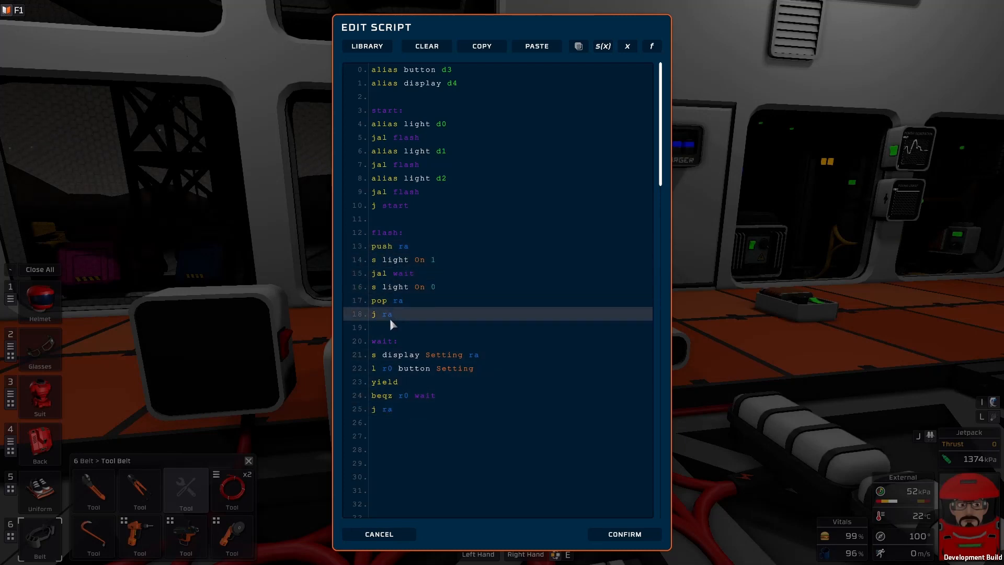
click(436, 286)
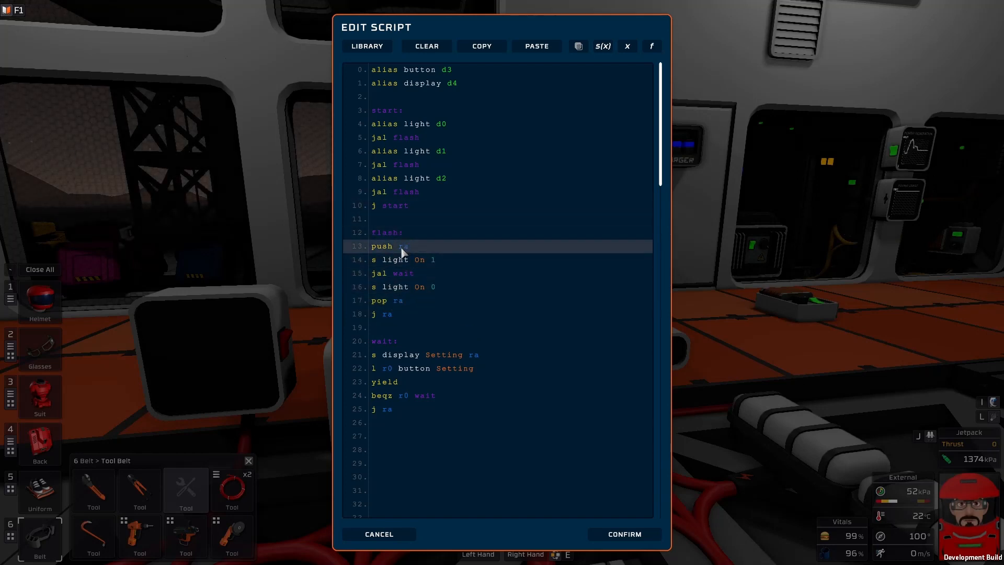
mouse_move(428, 251)
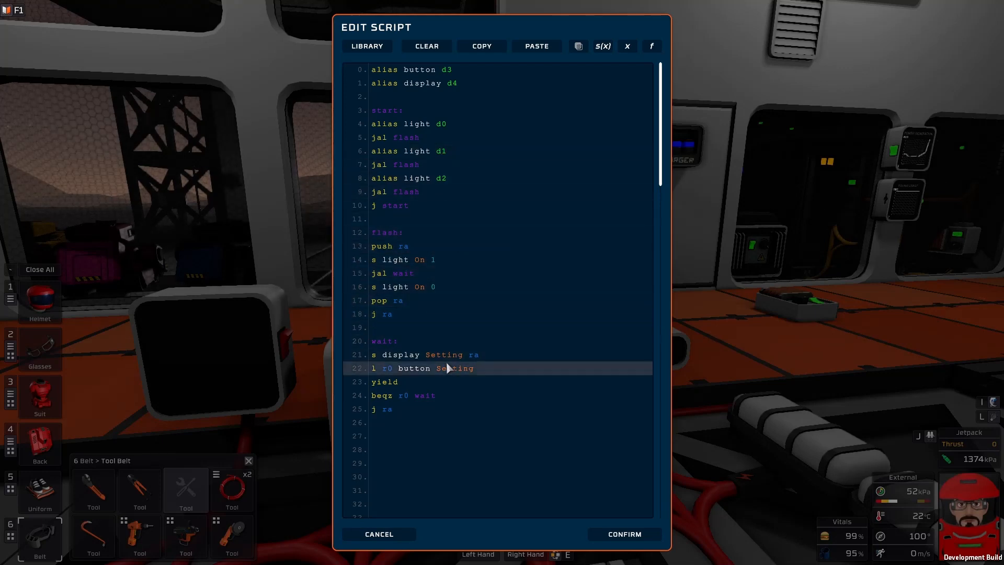
mouse_move(445, 376)
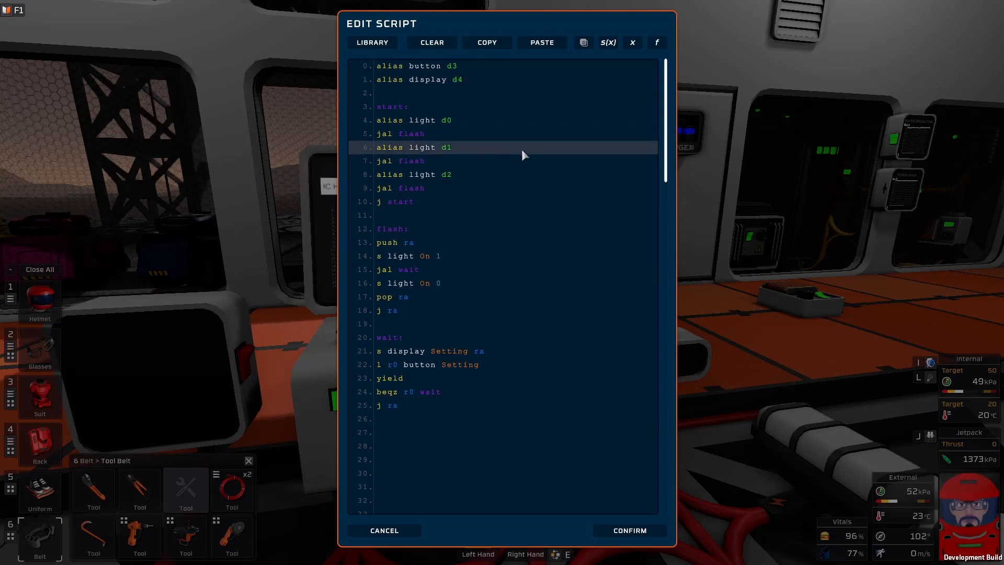
Step: Review the push/pop flash script lines and close the editor without changes
click(416, 133)
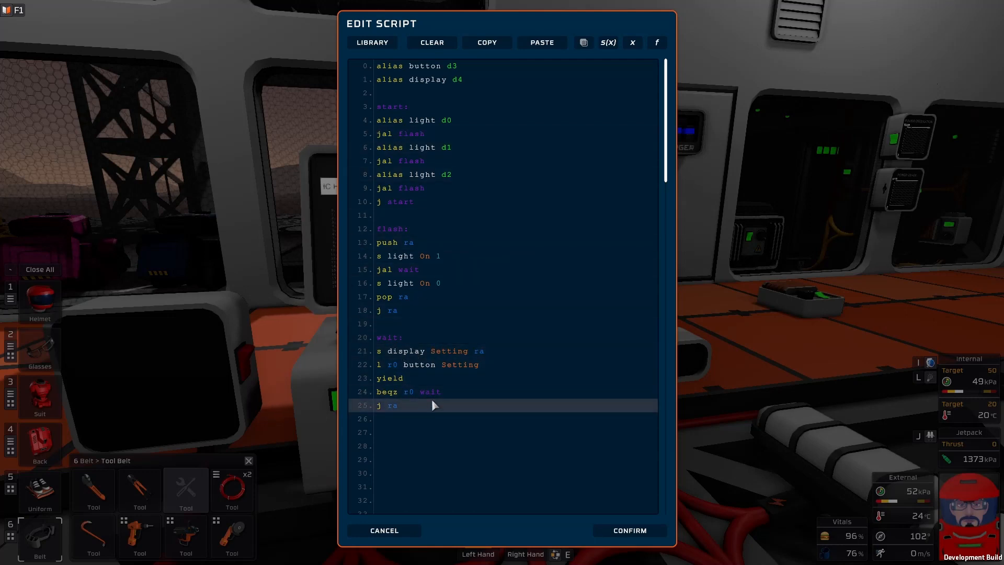
click(448, 133)
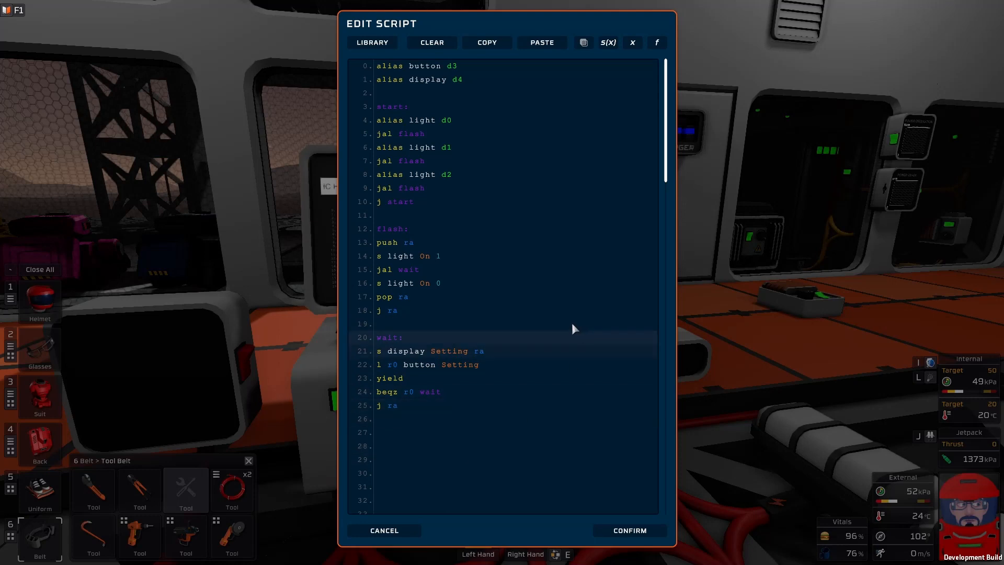
click(397, 134)
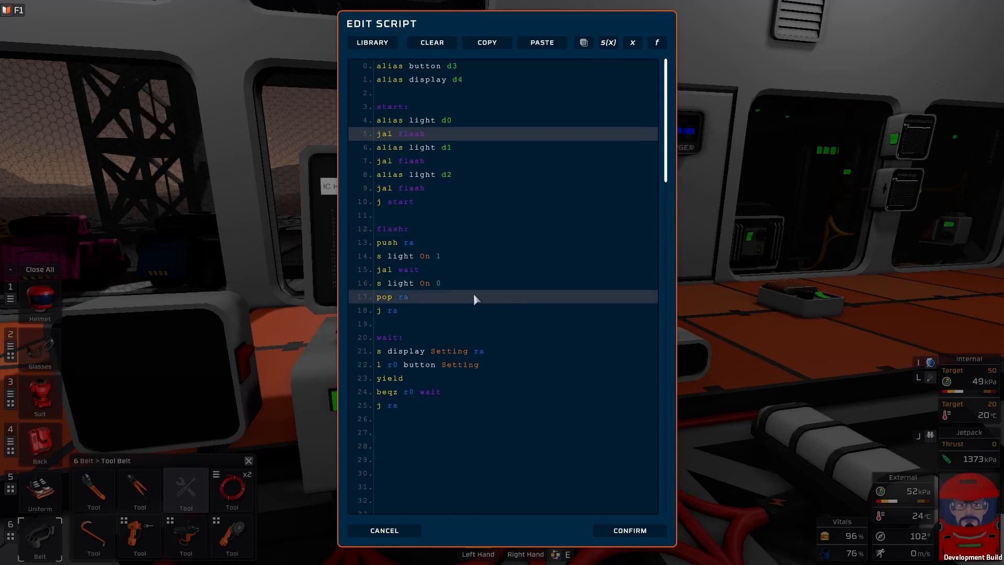
click(399, 377)
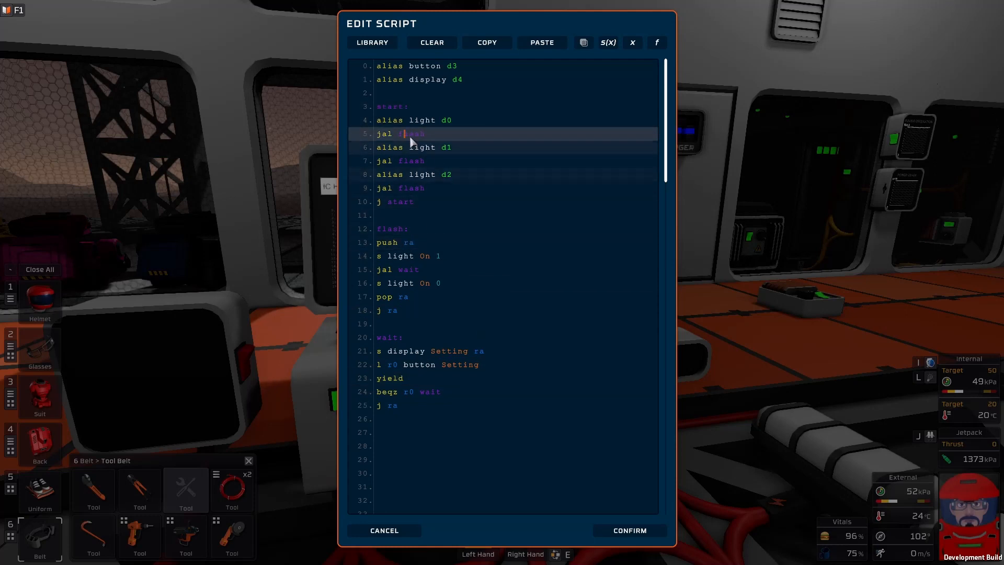
click(415, 296)
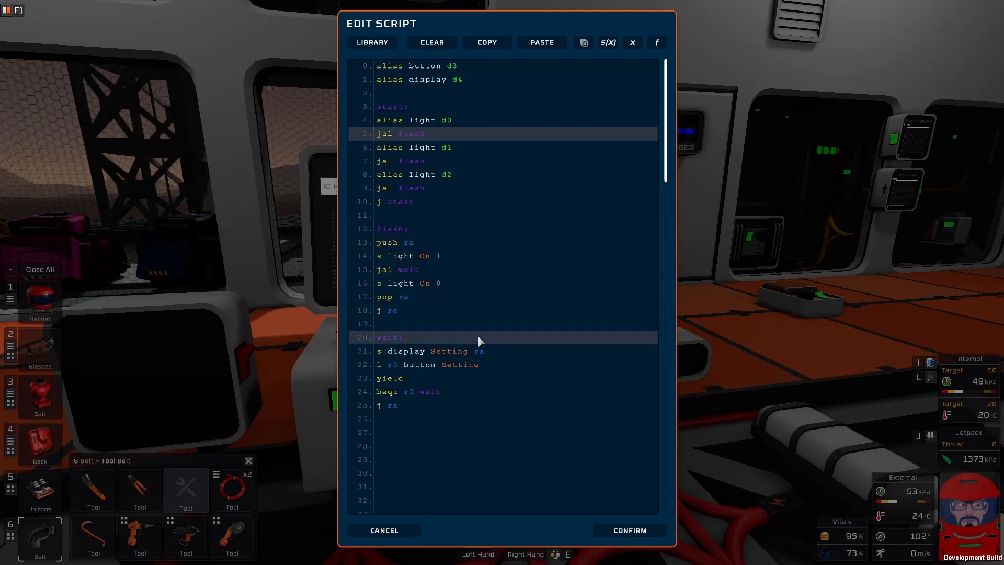
click(628, 530)
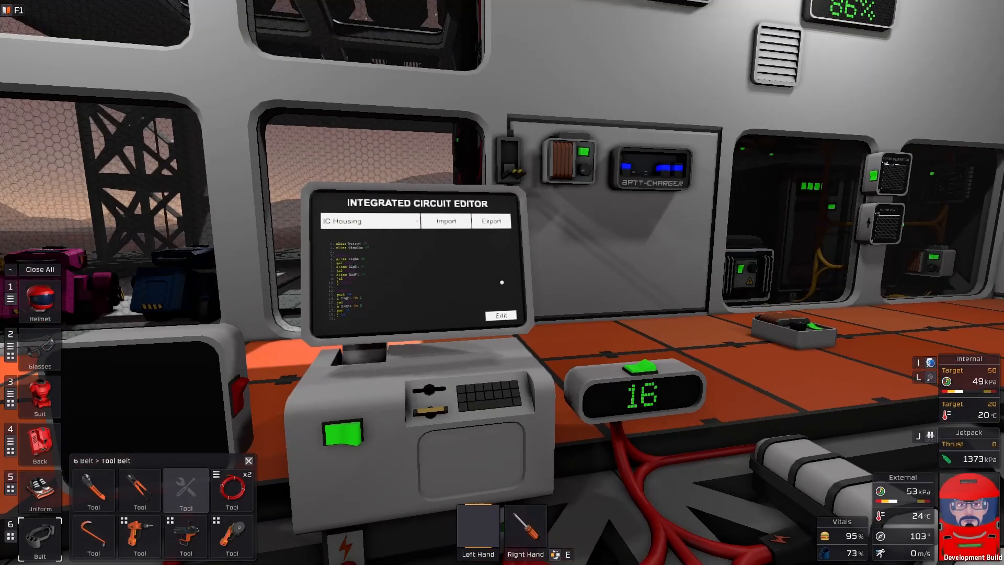